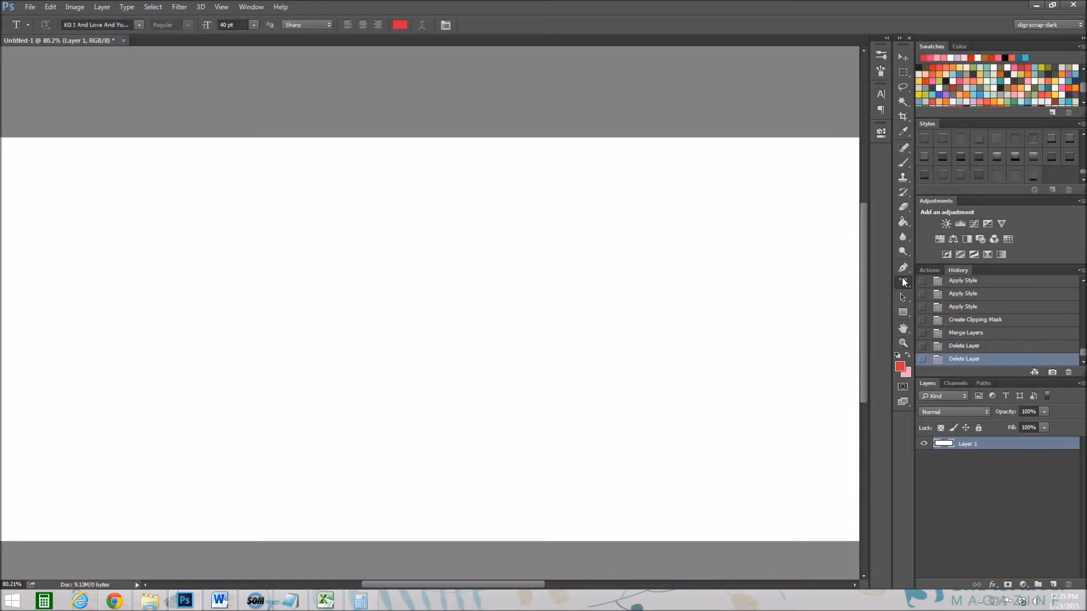
mouse_move(903, 281)
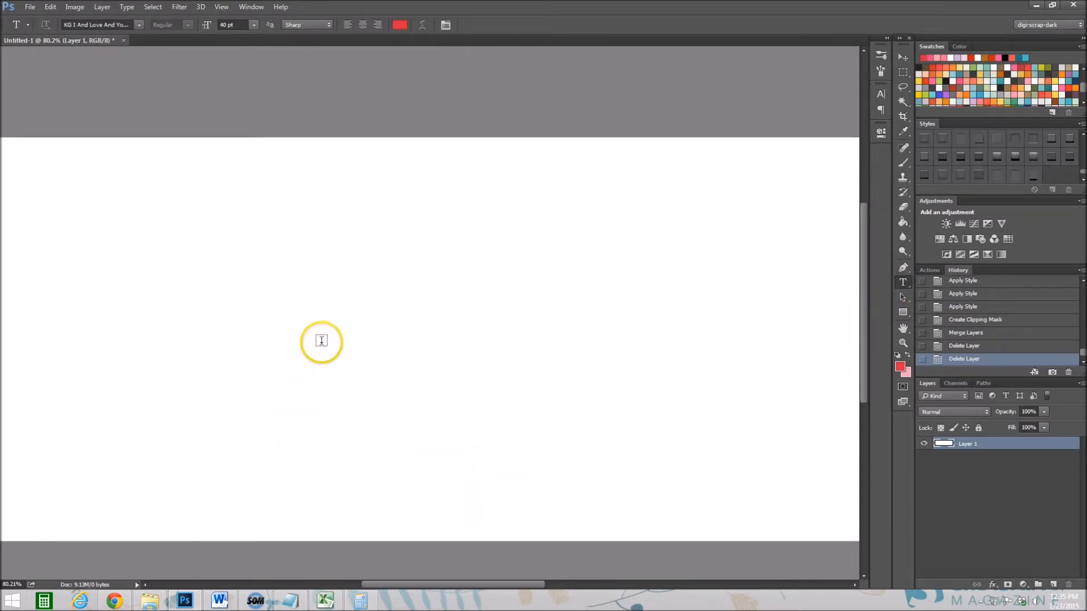
Type LOVED in the heart dingbat font across the middle of the canvas.
click(321, 342)
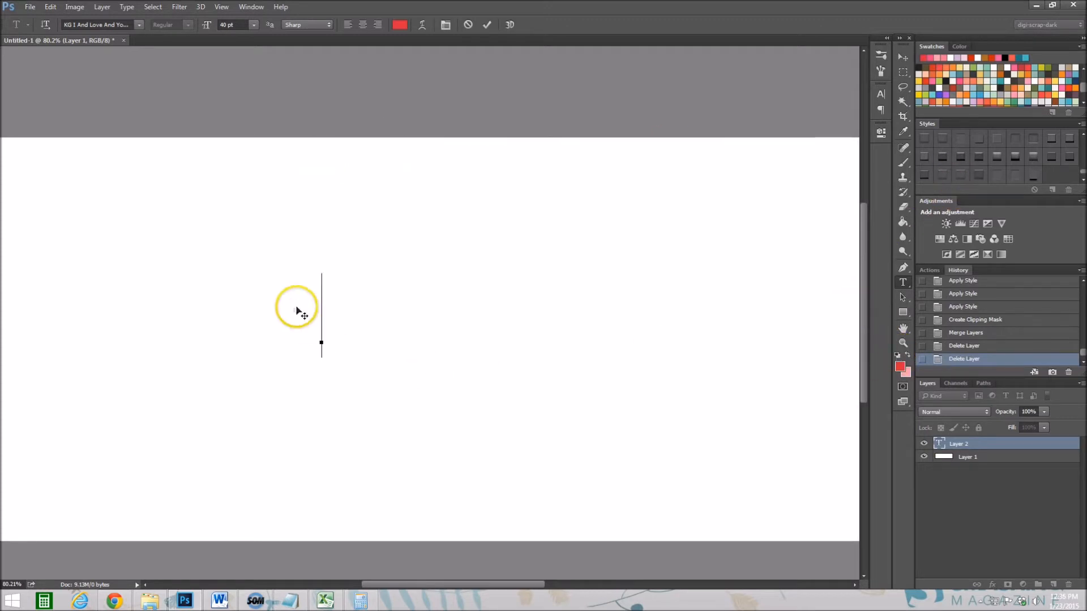
mouse_move(321, 314)
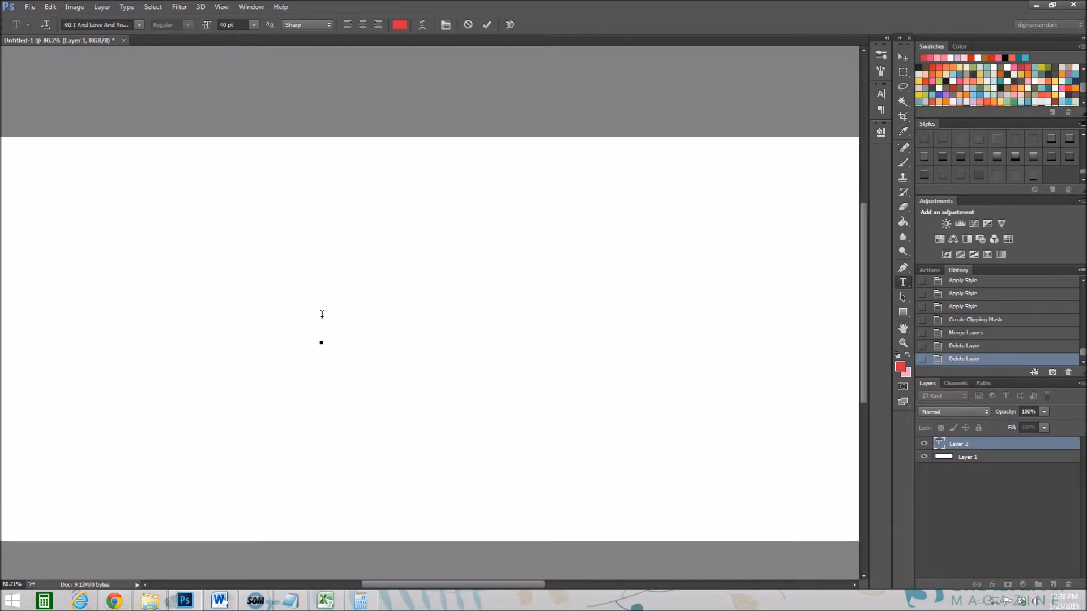
text(LOVED IT)
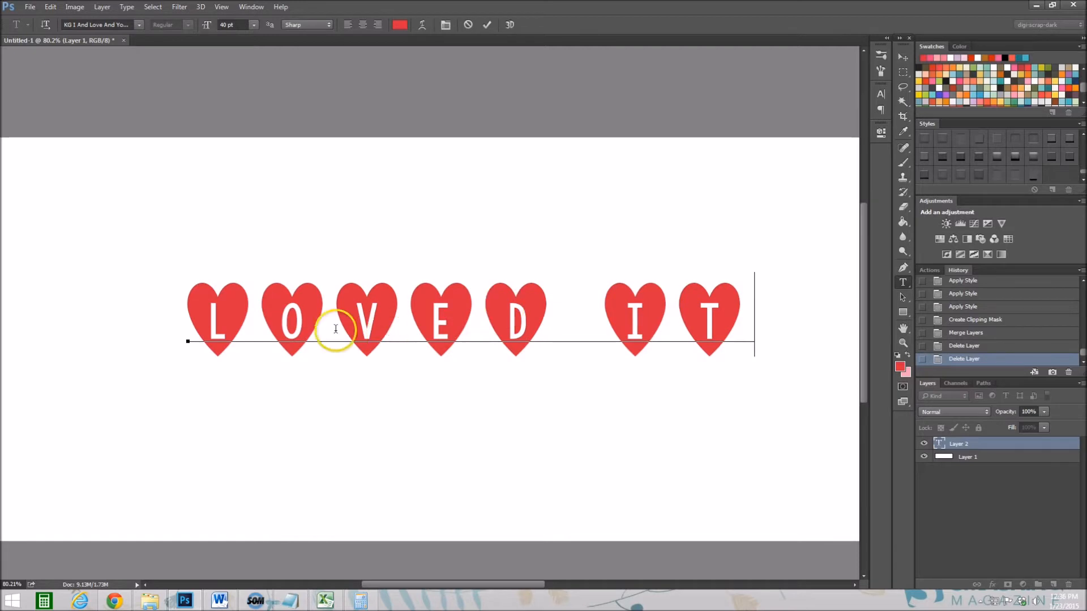
mouse_move(710, 302)
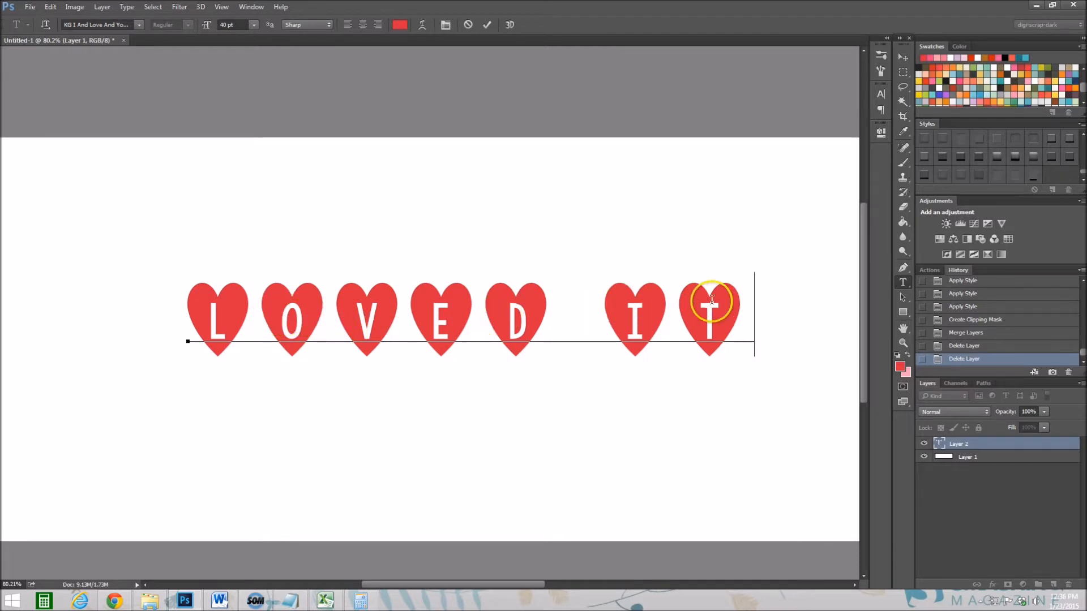
mouse_move(669, 305)
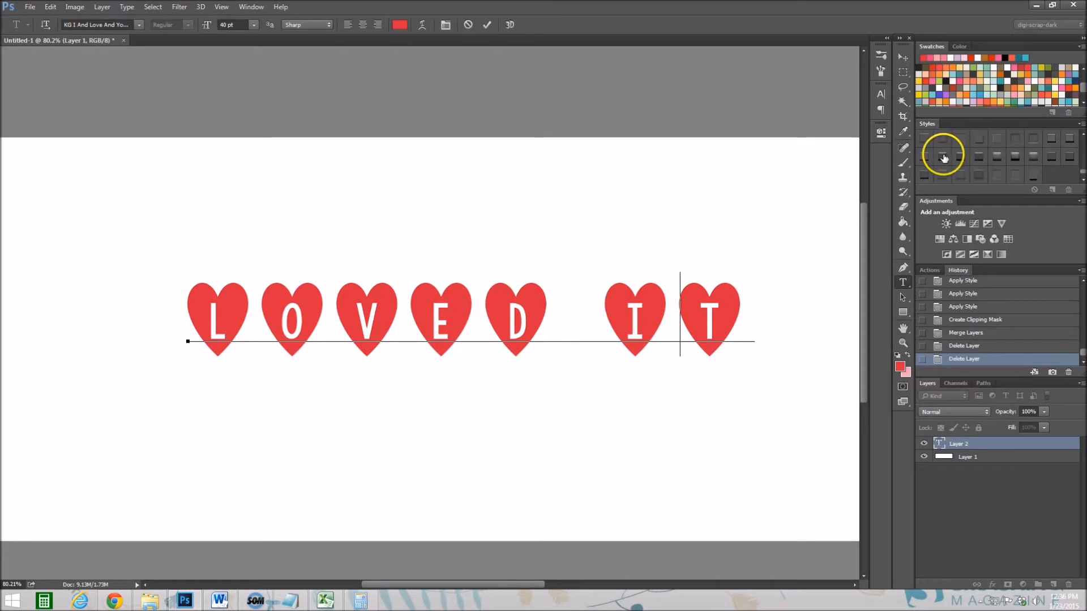
Try several textured presets from the Styles panel on the heart text.
click(963, 153)
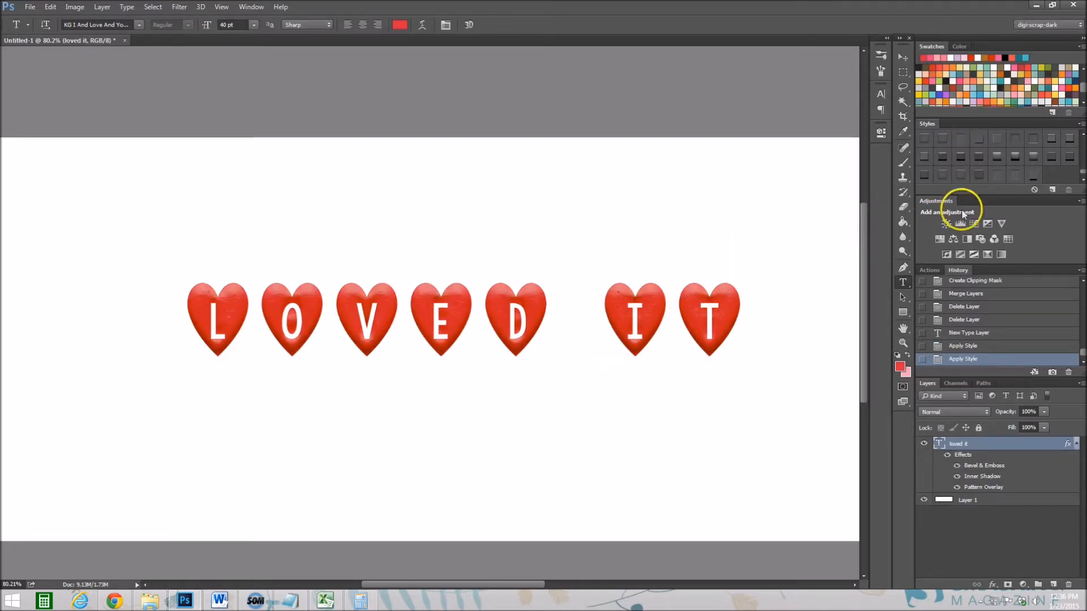
click(939, 155)
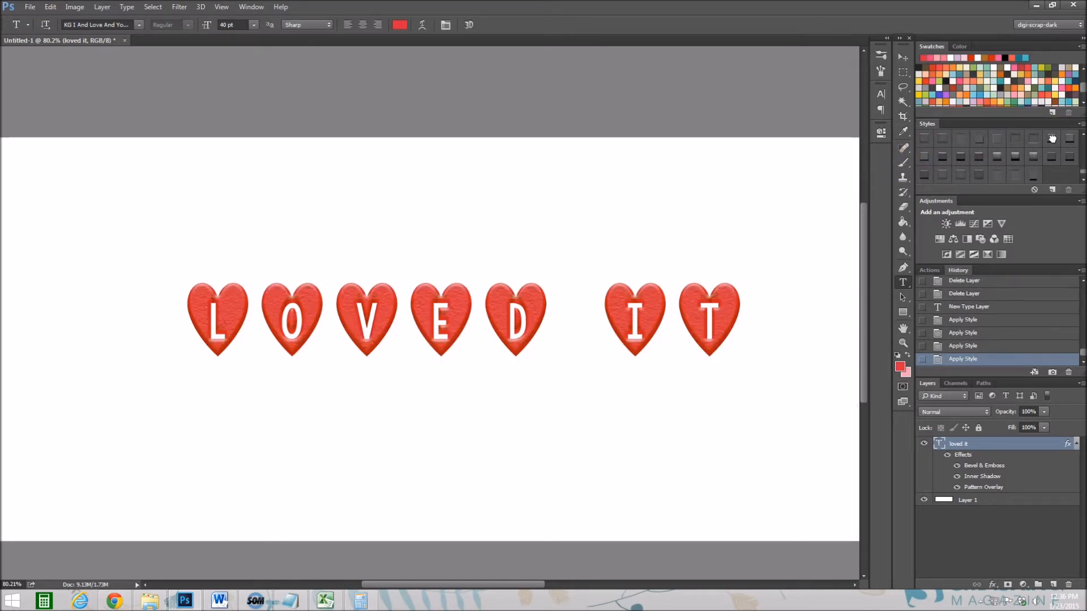
click(700, 319)
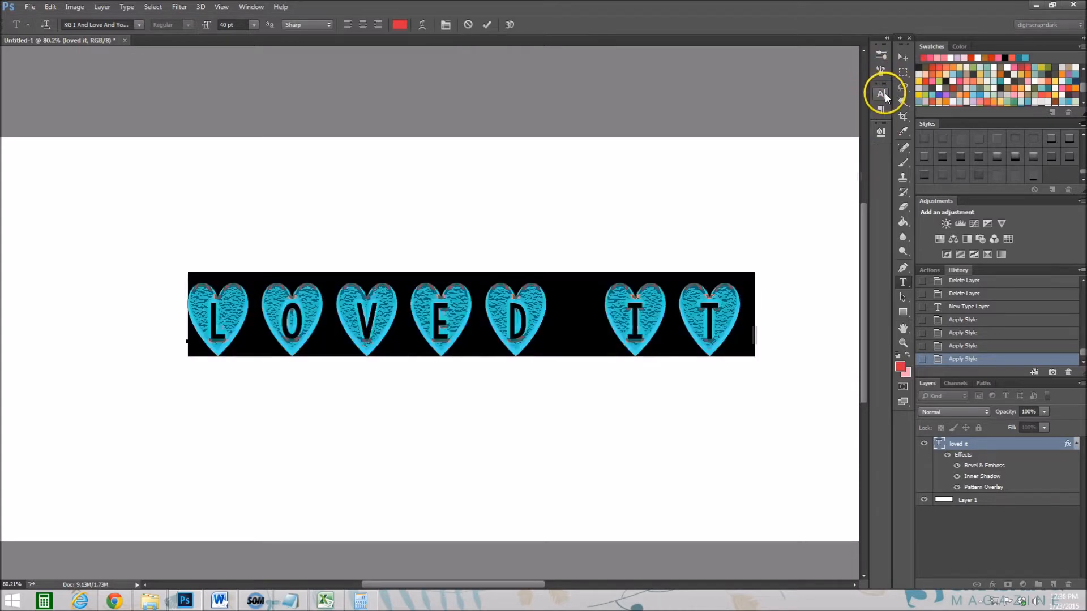
click(880, 94)
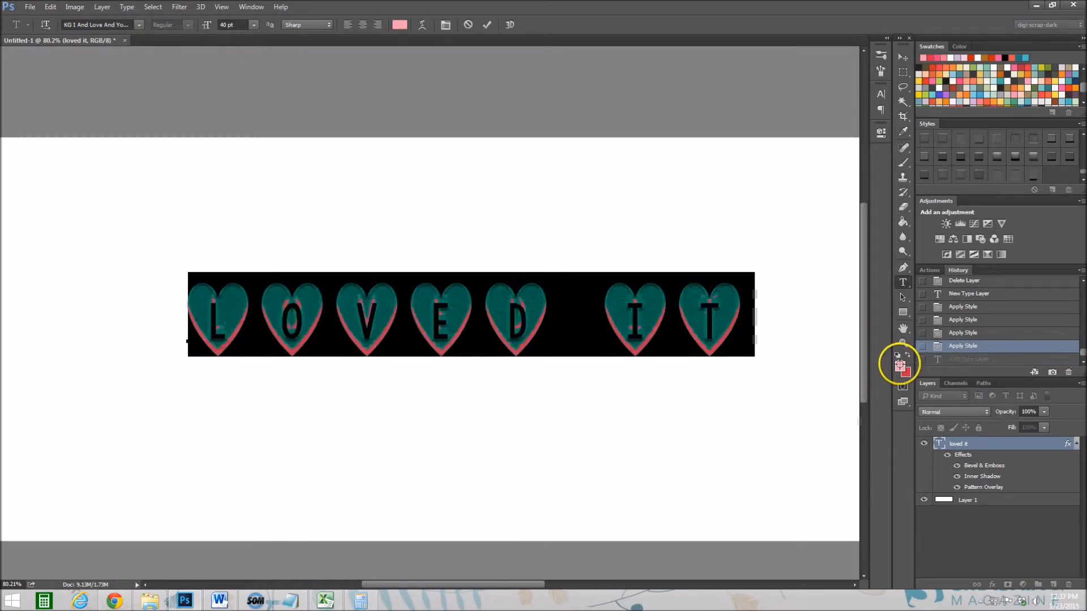
Set the foreground colour to a pale pink in the Color Picker.
click(901, 368)
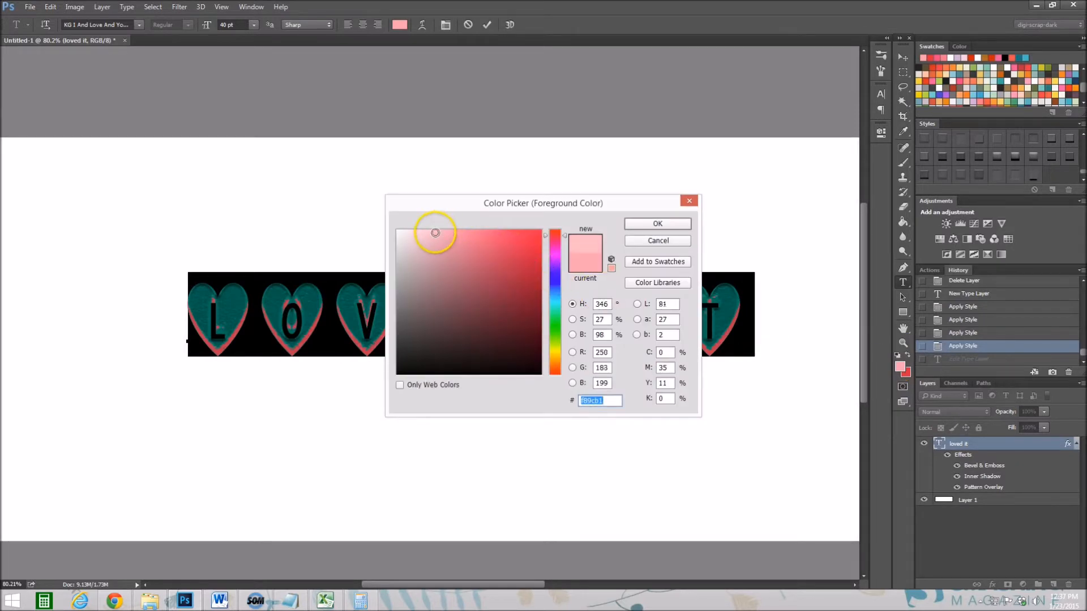
click(546, 230)
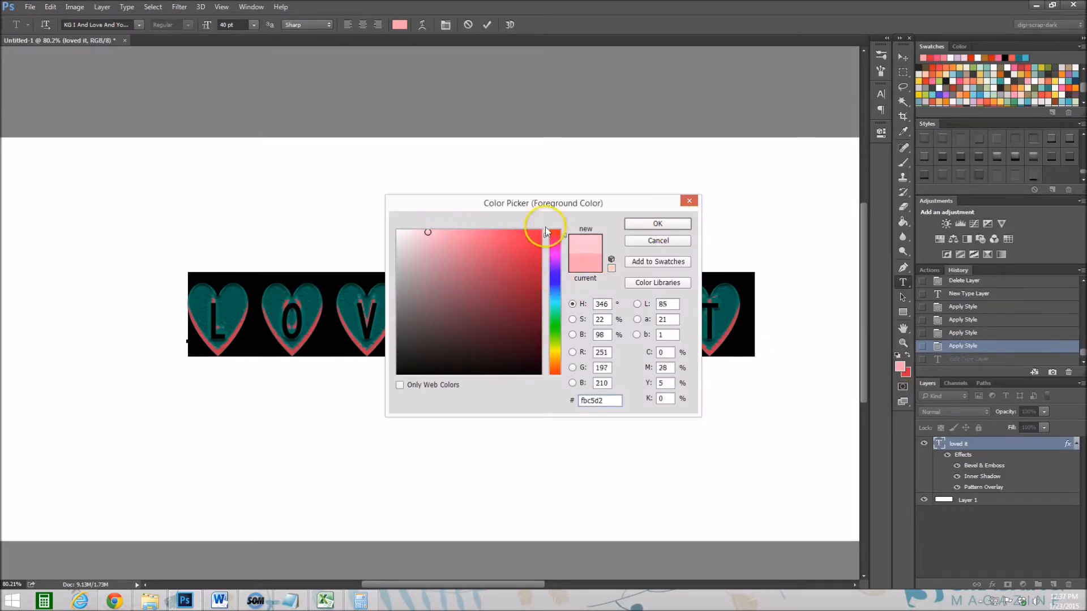
click(655, 223)
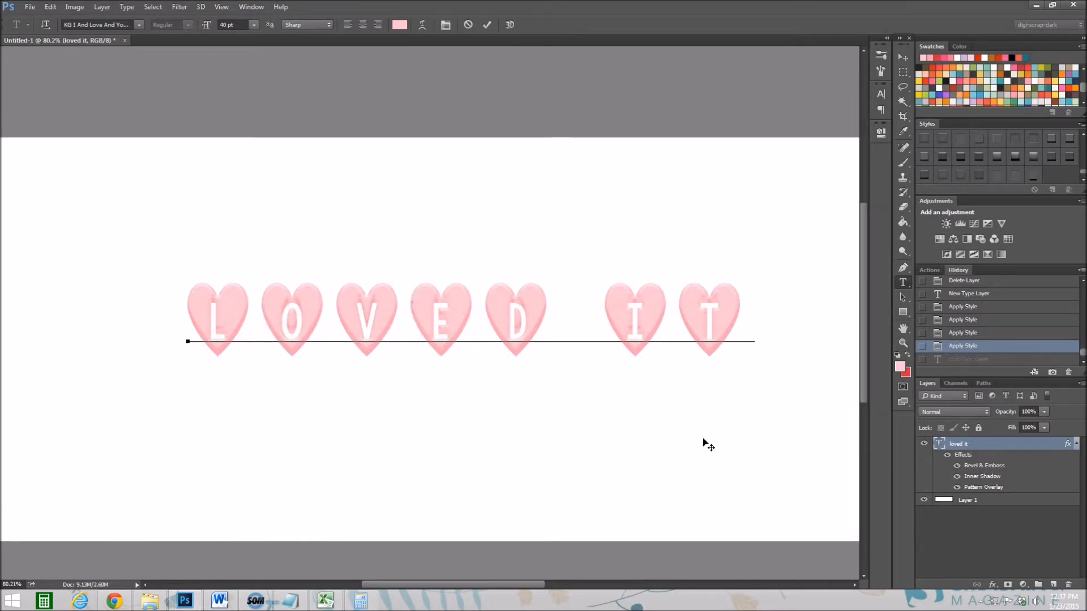
mouse_move(607, 310)
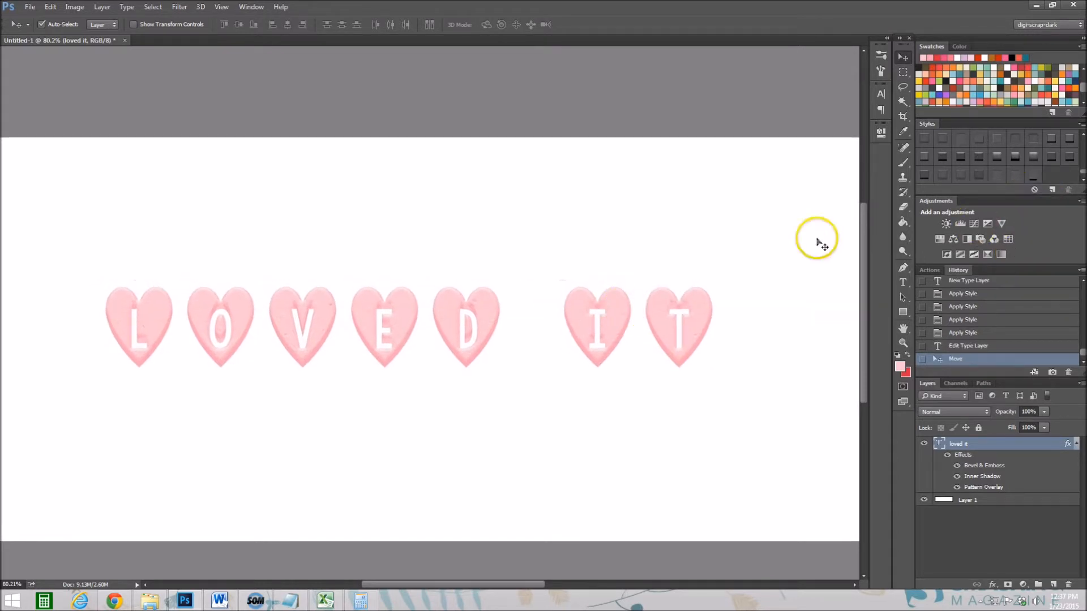
Crop the canvas tightly around the hearts and clear the text's layer effects.
click(903, 115)
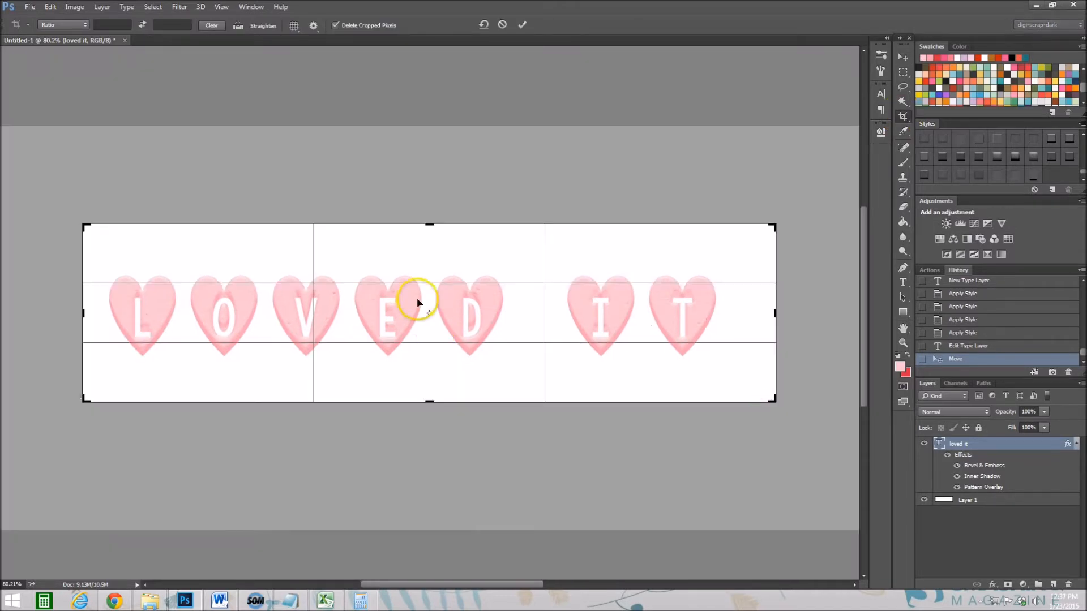
click(522, 24)
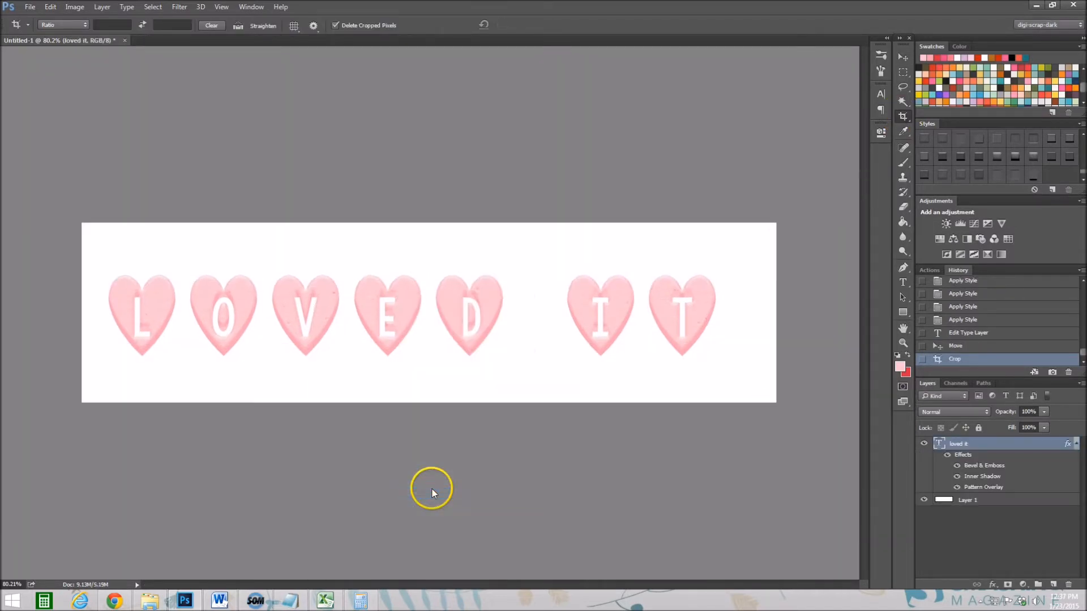
click(1033, 191)
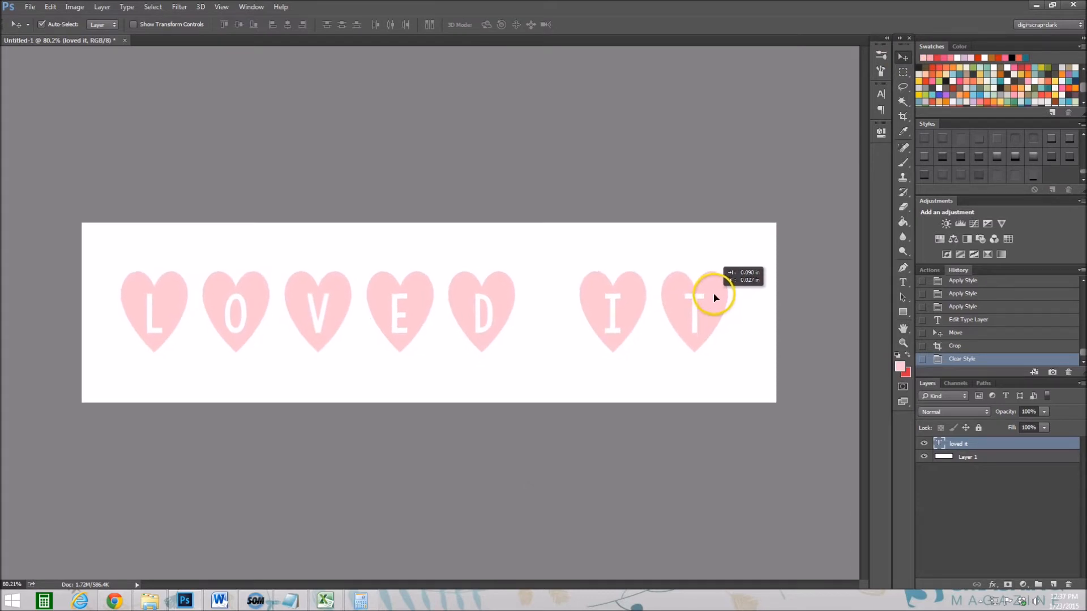
Re-centre the hearts on the cropped canvas, then apply and undo an embossed style.
drag(714, 298, 513, 260)
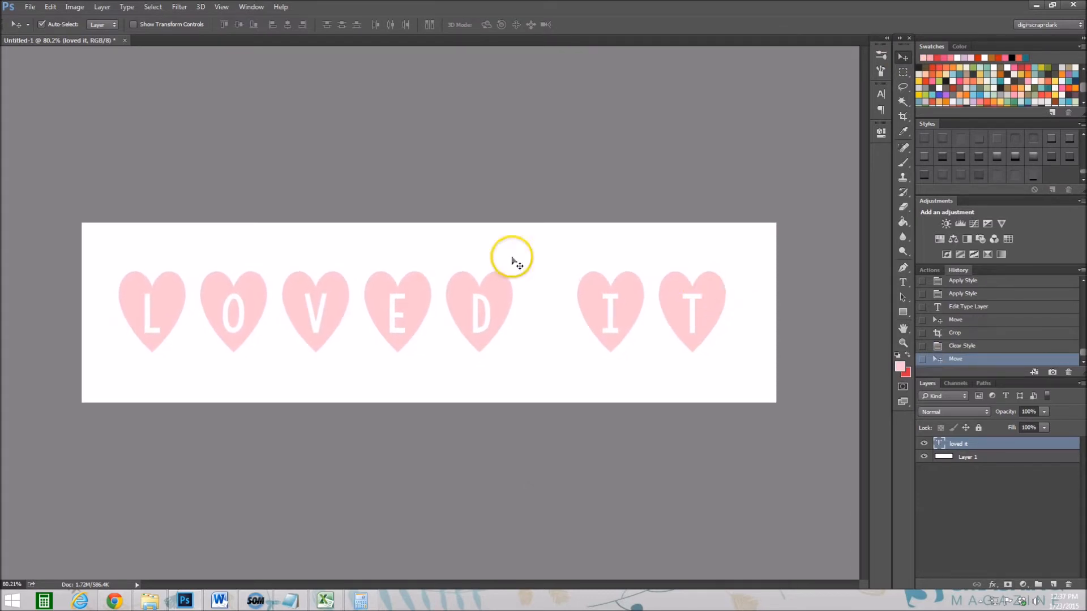
mouse_move(413, 287)
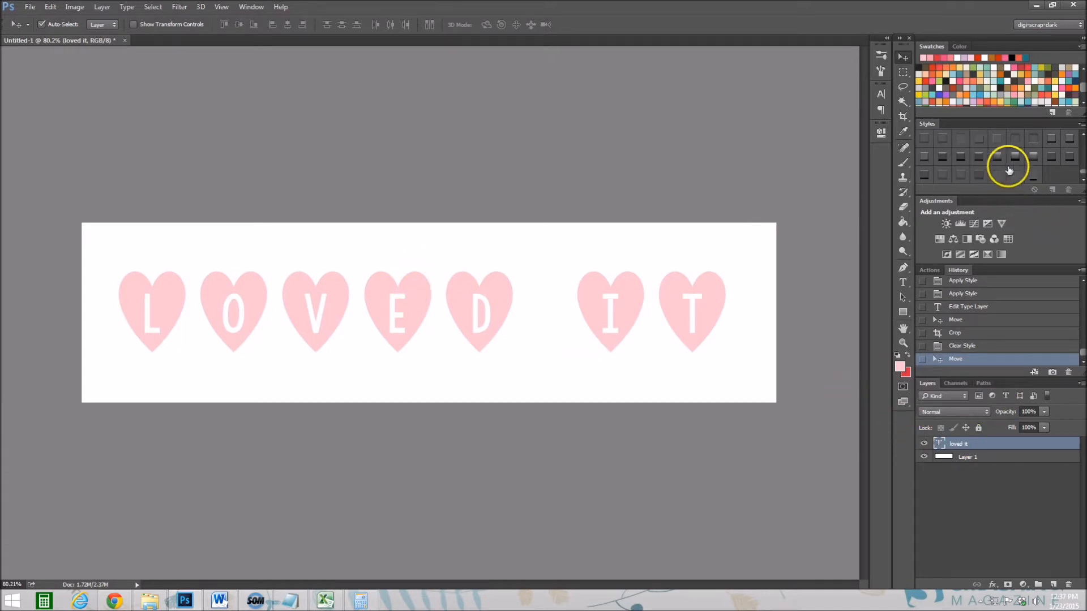
click(1008, 168)
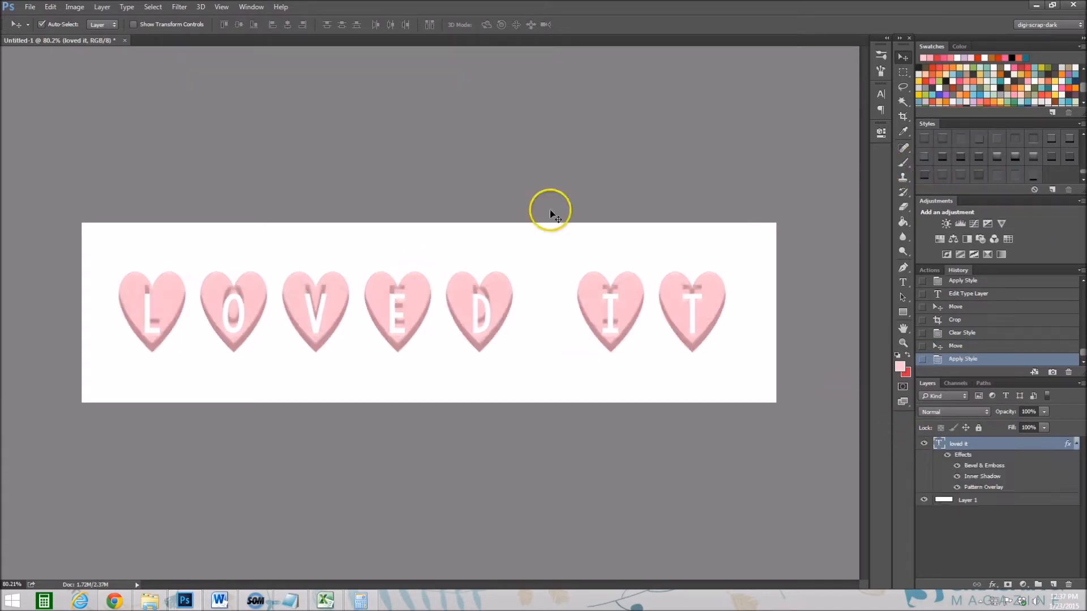
mouse_move(371, 303)
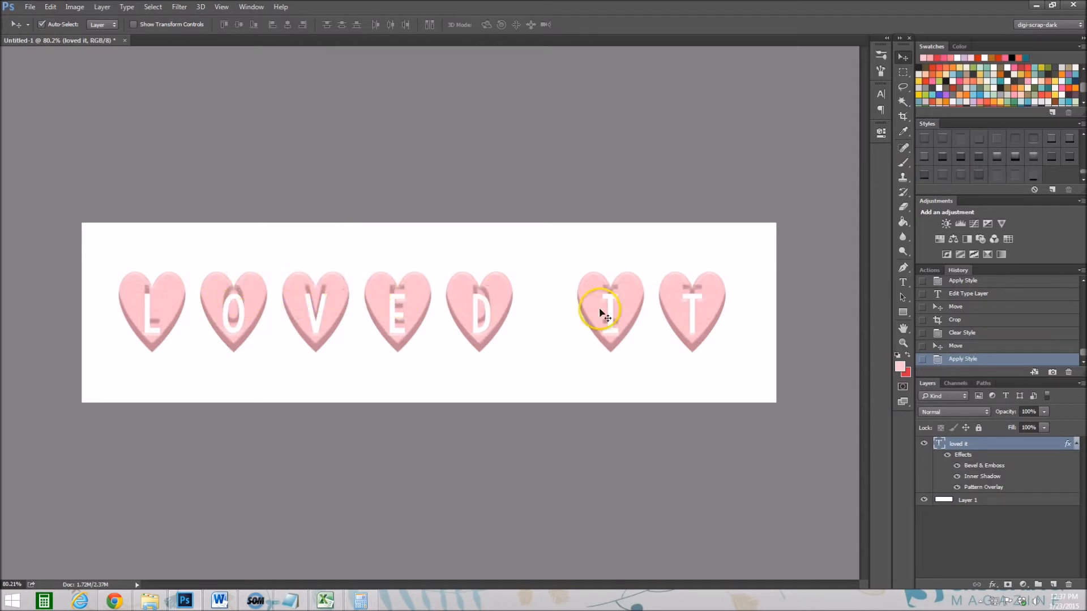
click(962, 345)
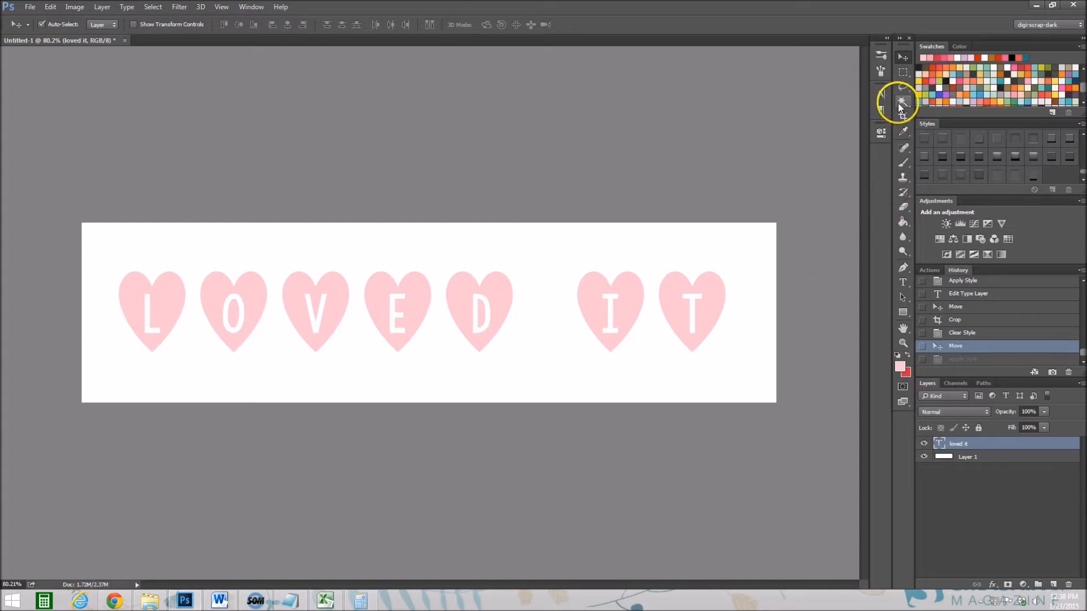
Magic Wand the white background at tolerance 32, then invert the selection onto the hearts.
click(903, 102)
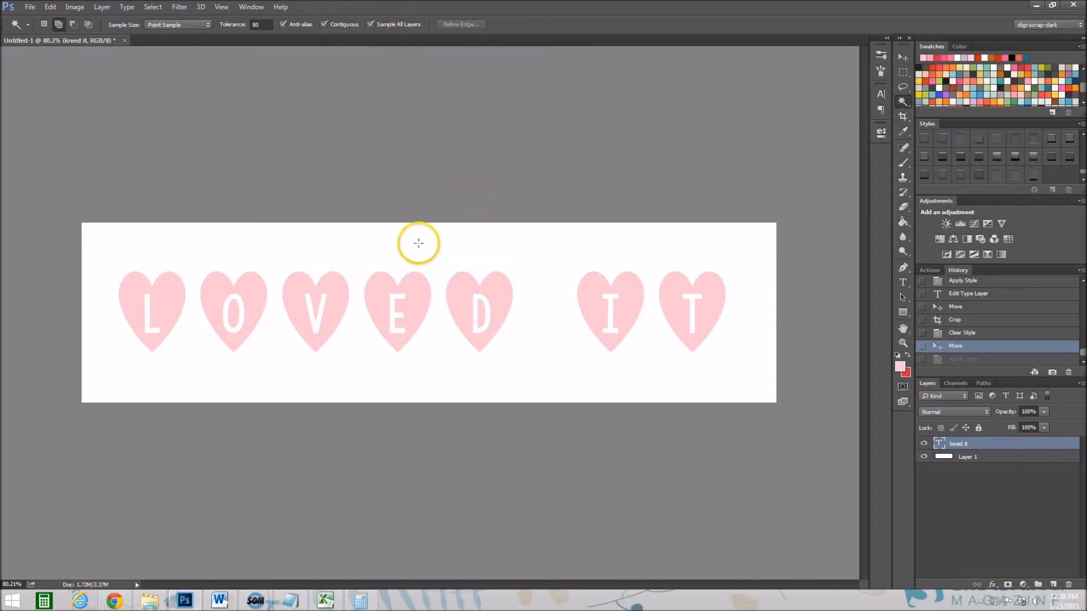
click(418, 243)
text(32)
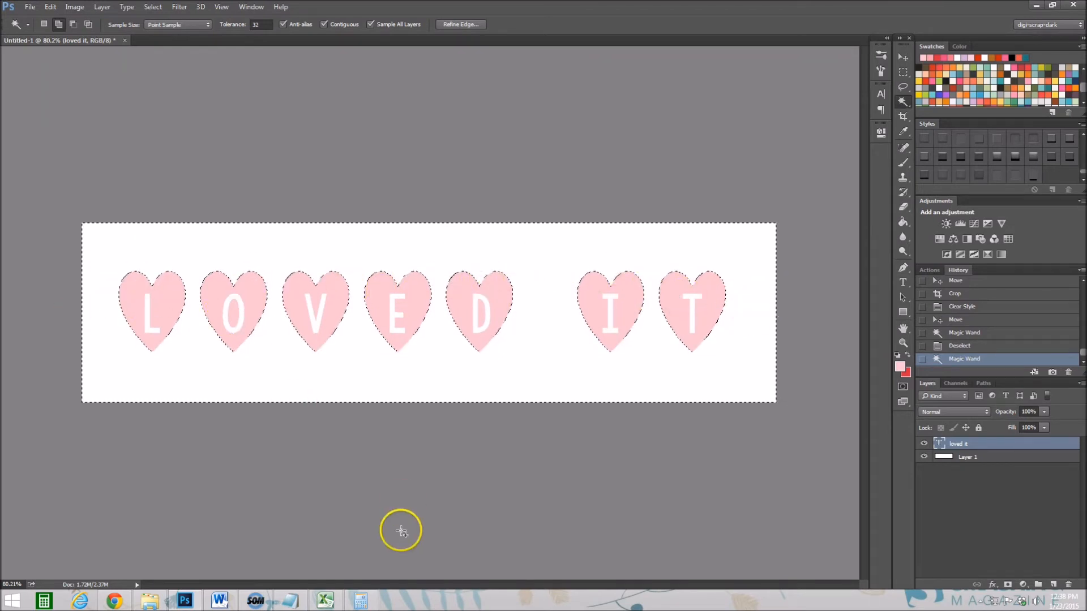
mouse_move(372, 254)
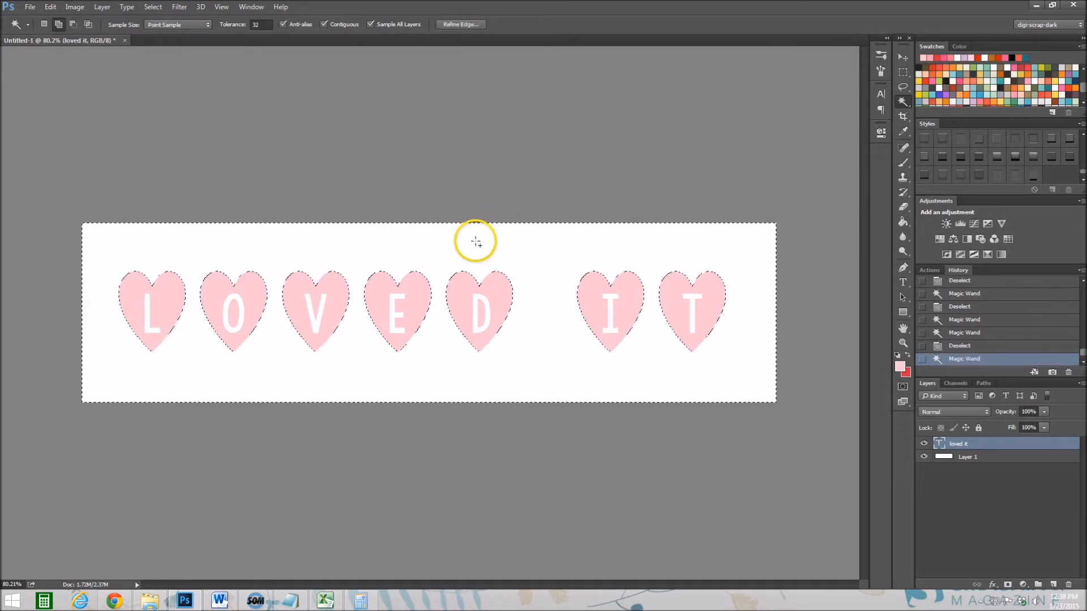
click(151, 6)
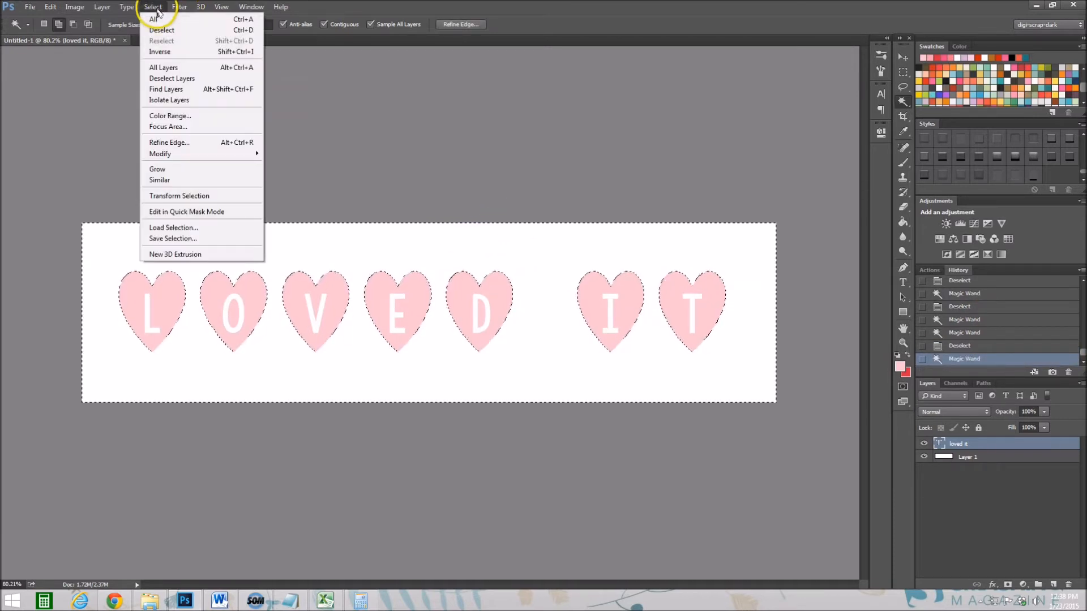
mouse_move(160, 154)
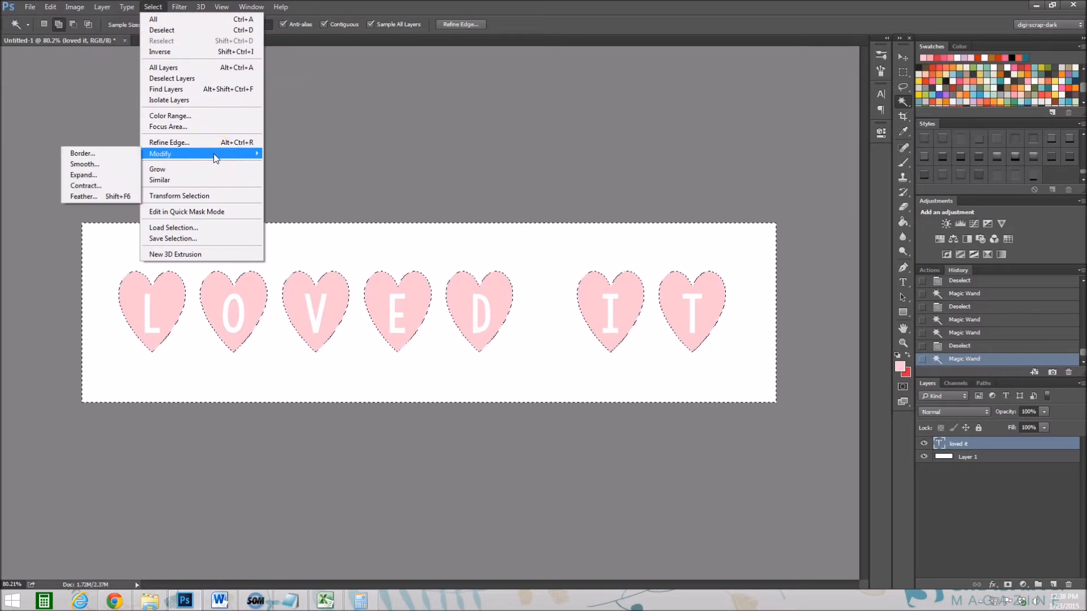
mouse_move(196, 51)
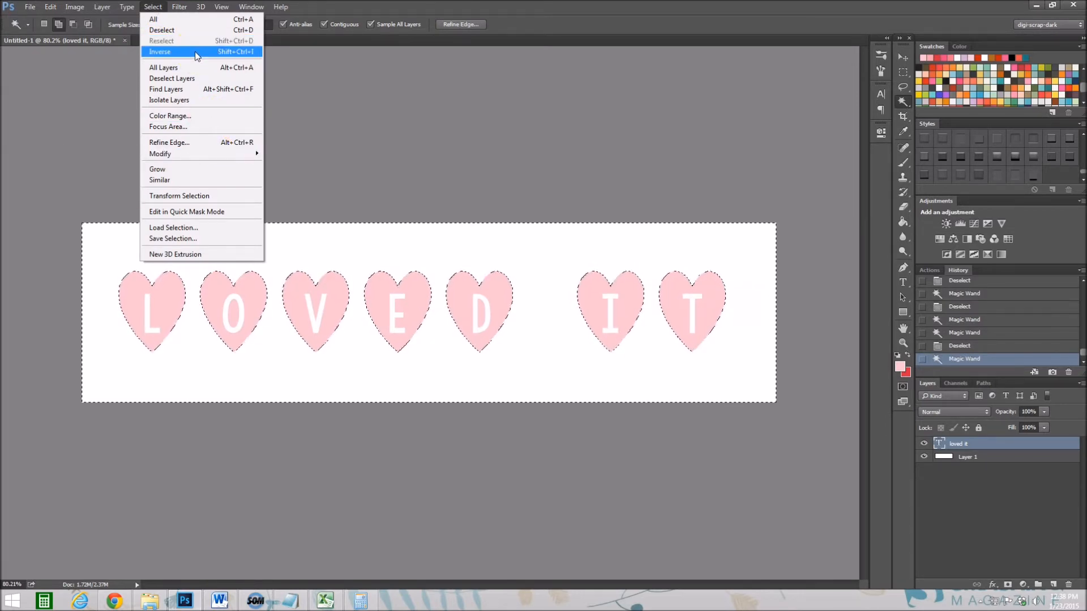
click(160, 51)
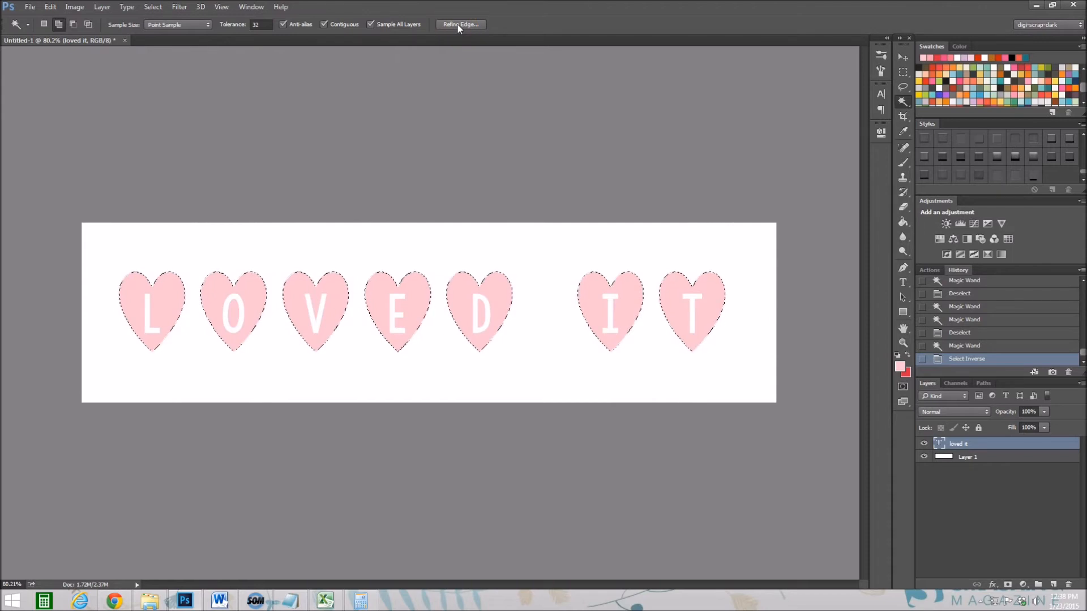
Refine the edges of the heart selection and add a new empty layer.
click(460, 25)
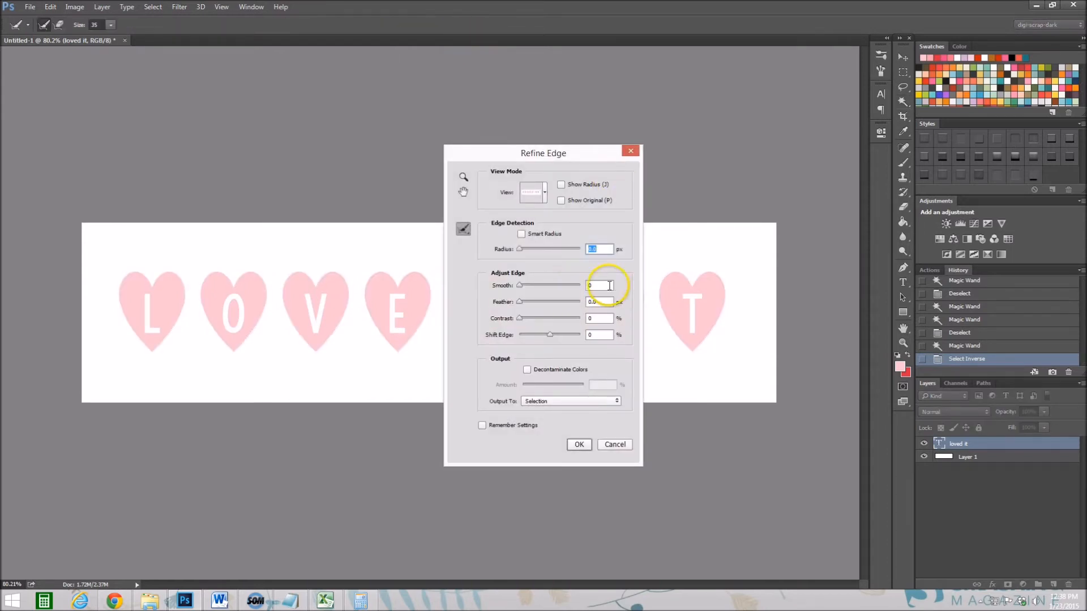
click(579, 444)
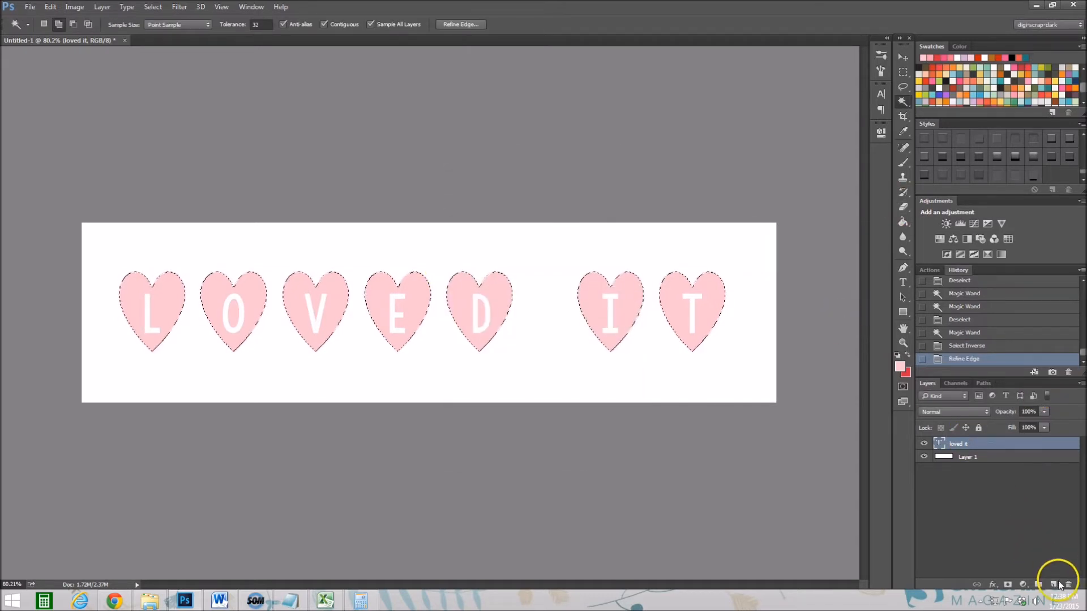
click(1052, 585)
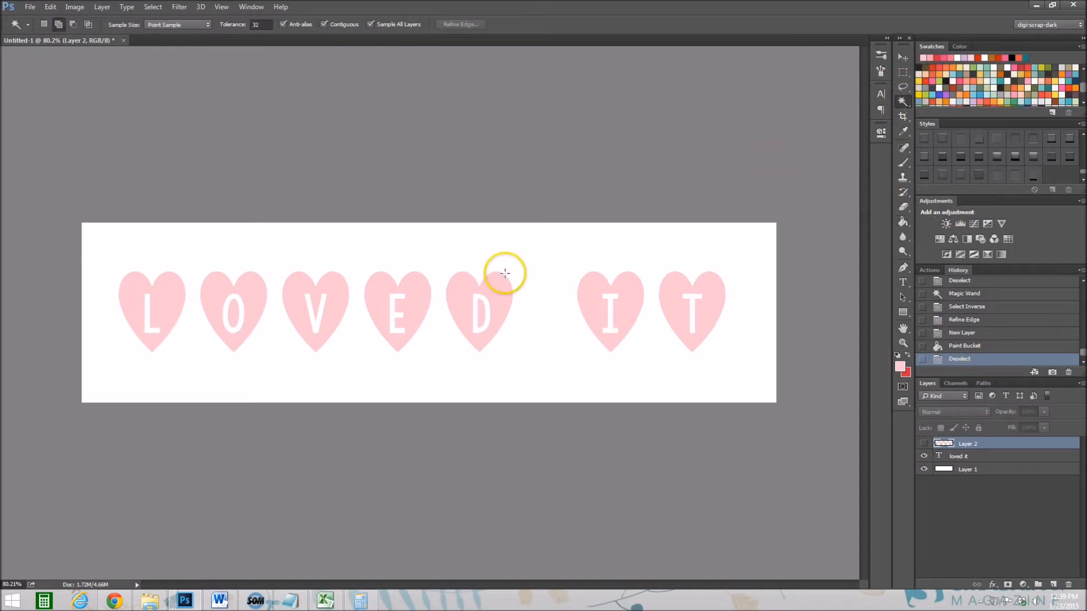
mouse_move(148, 315)
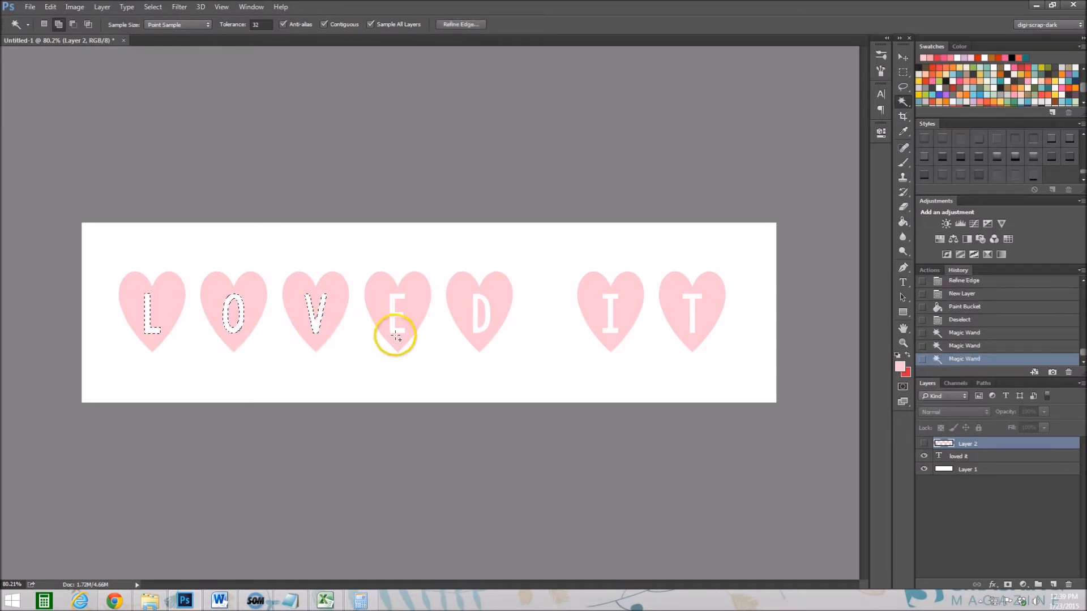
Add the remaining letters to the selection and smooth its edges with Refine Edge (Smooth 3).
click(477, 326)
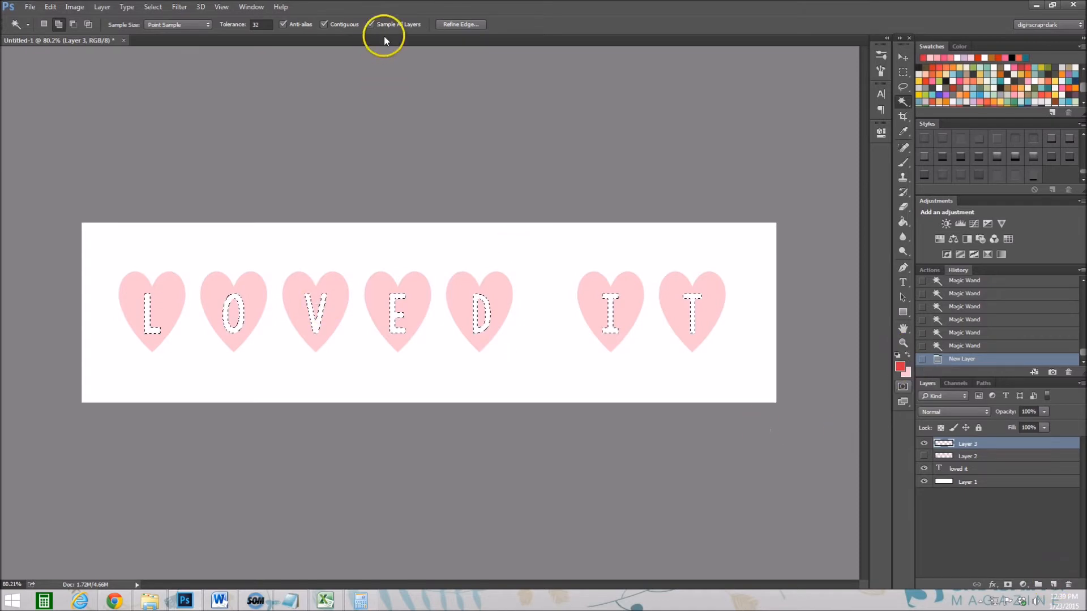
click(460, 24)
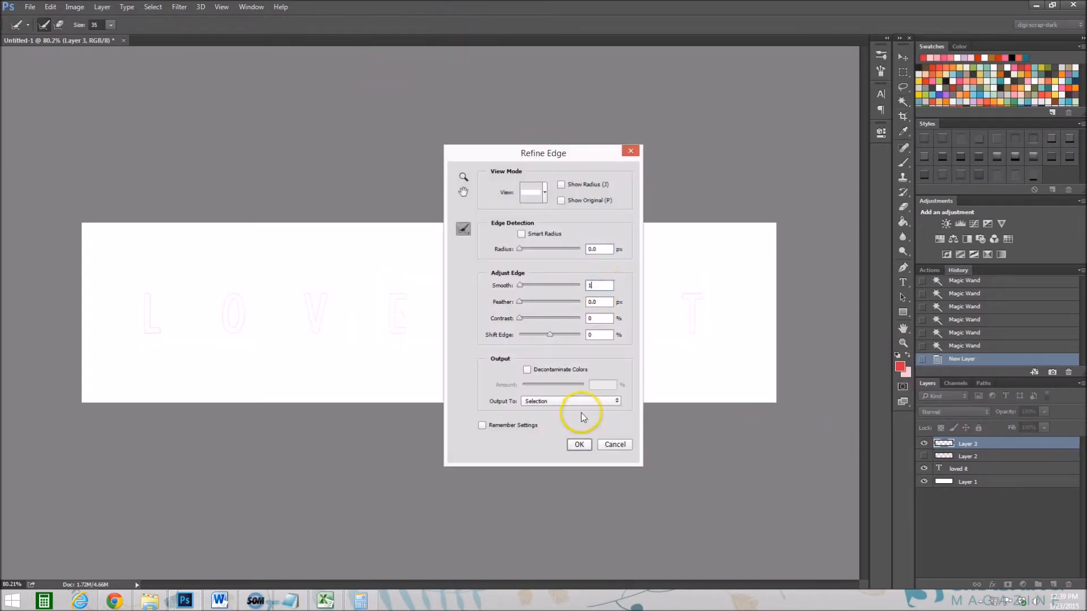
click(579, 444)
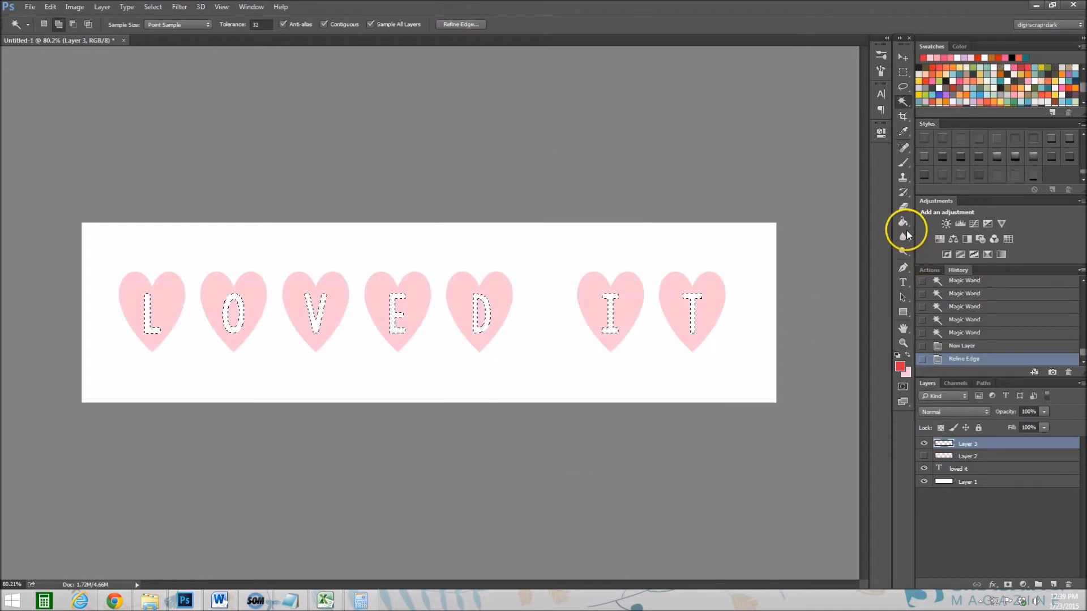
click(904, 220)
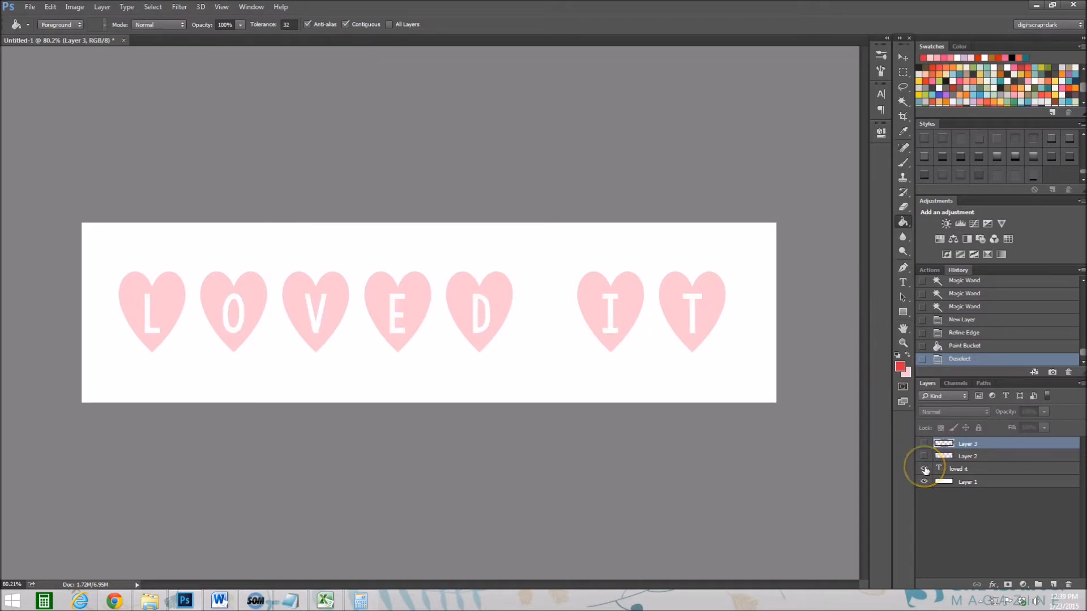
Hide the white text layer, show the red letters layer, and try candy styles on the hearts.
click(925, 468)
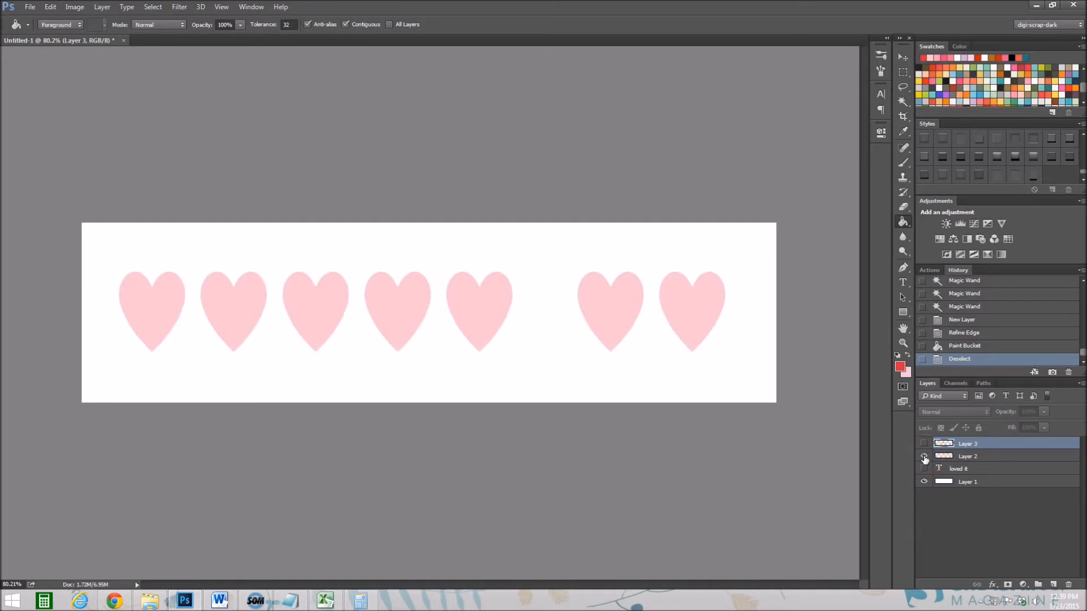
mouse_move(924, 444)
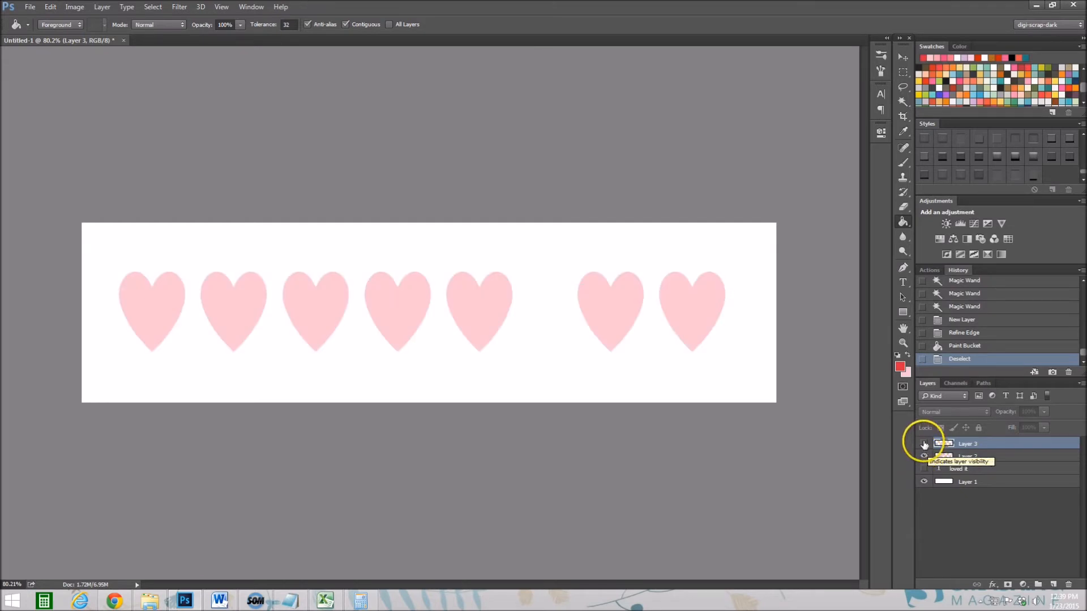
click(924, 457)
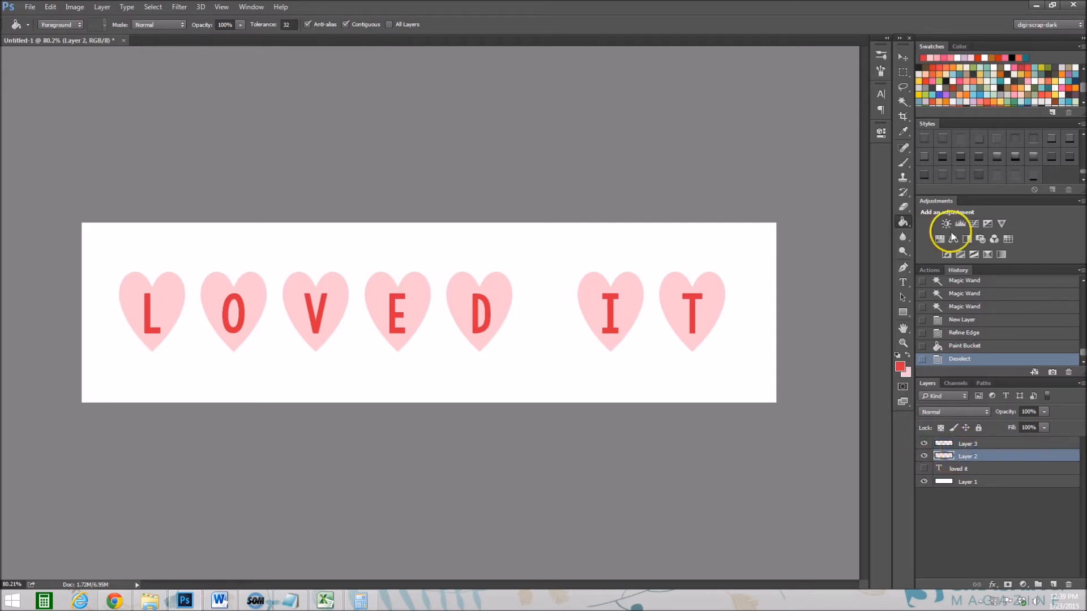
click(996, 154)
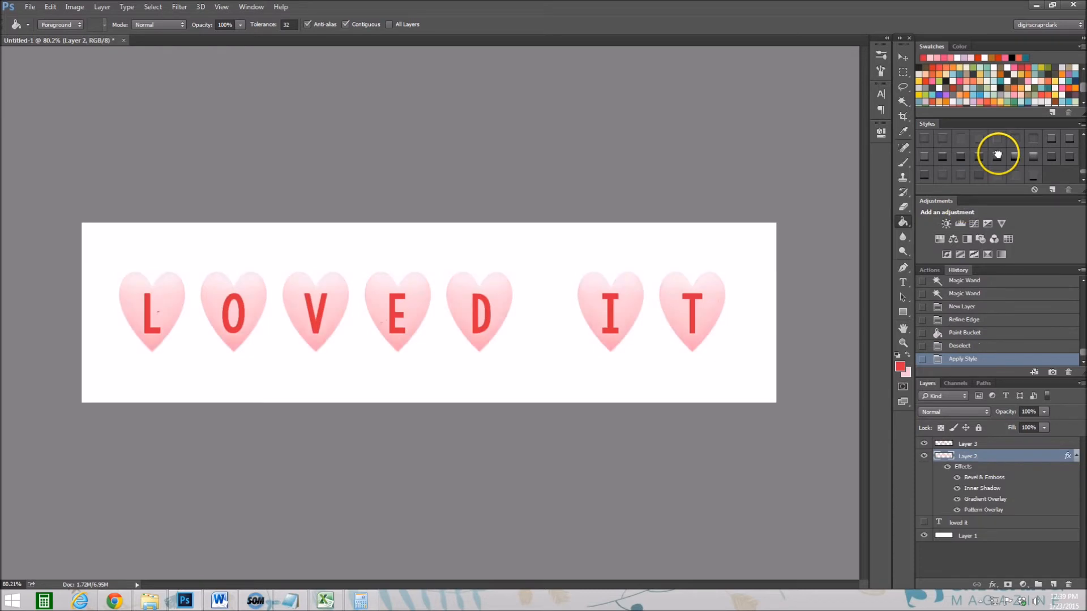
mouse_move(958, 155)
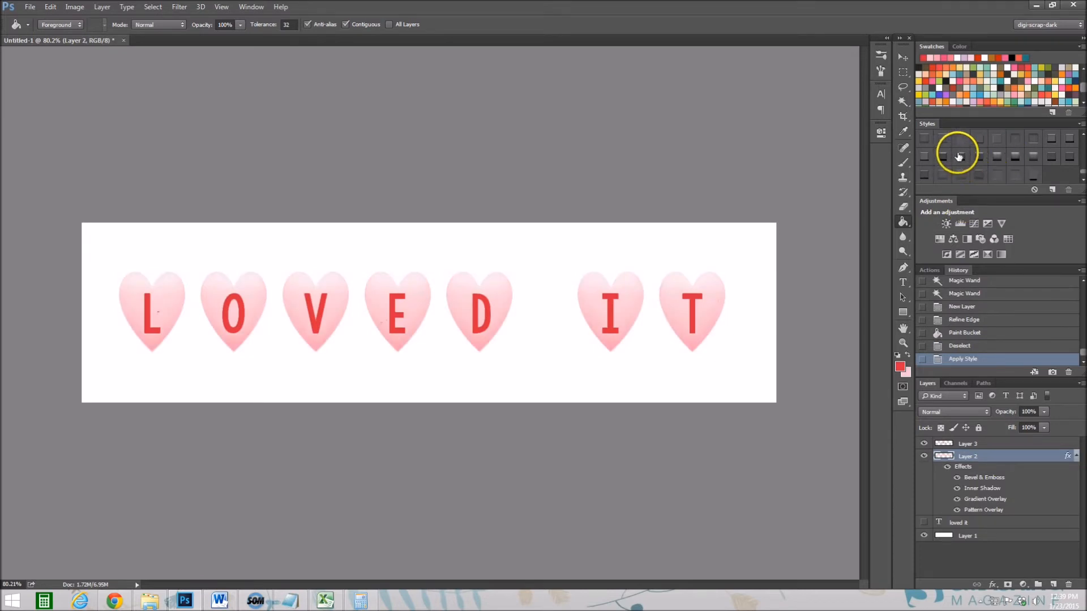
click(1067, 158)
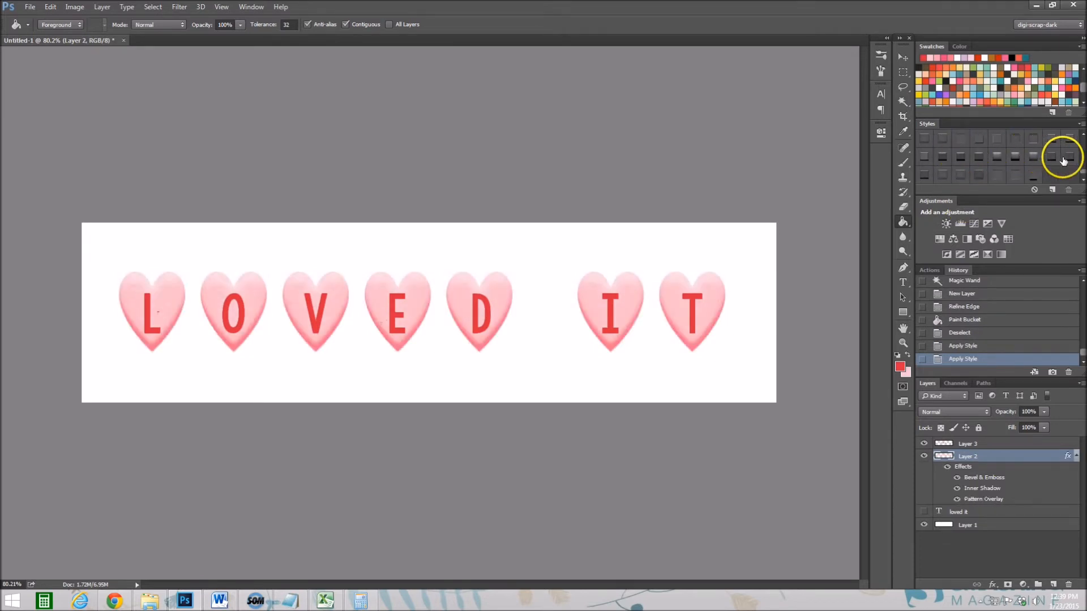
click(1069, 161)
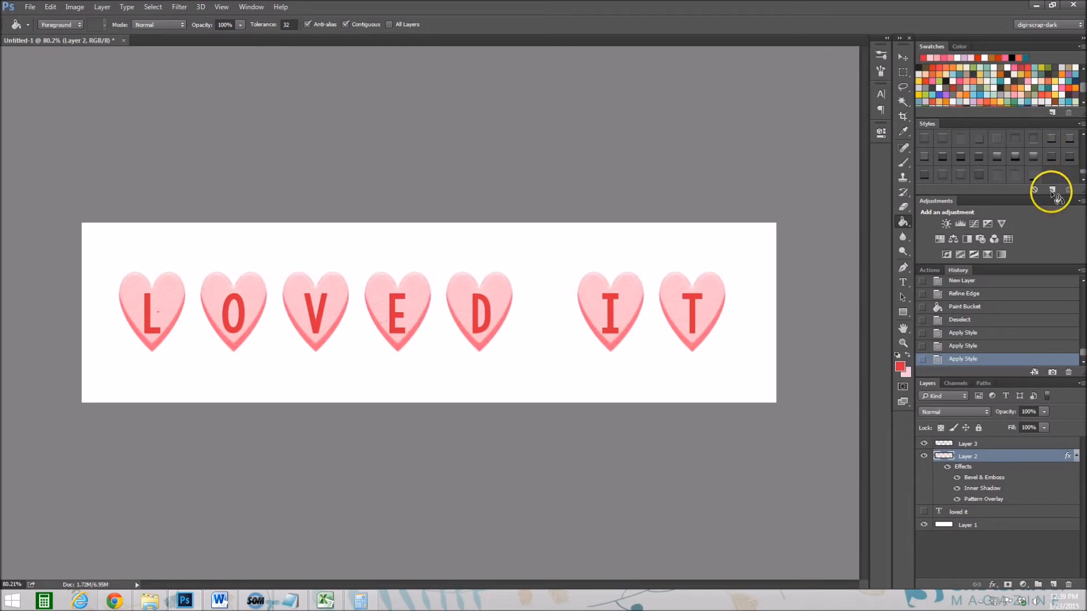
click(967, 444)
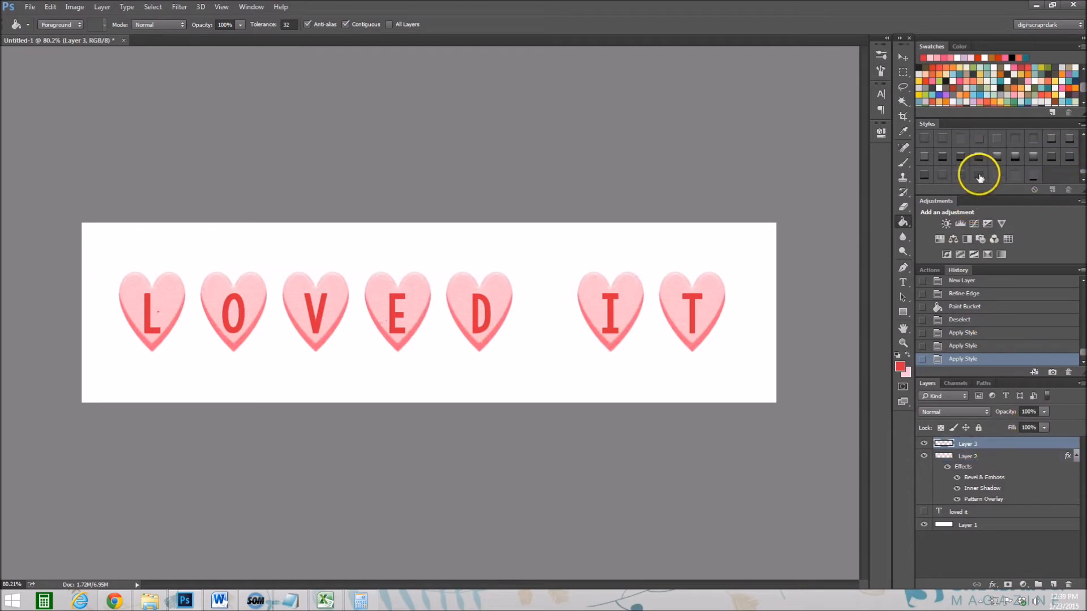
mouse_move(980, 177)
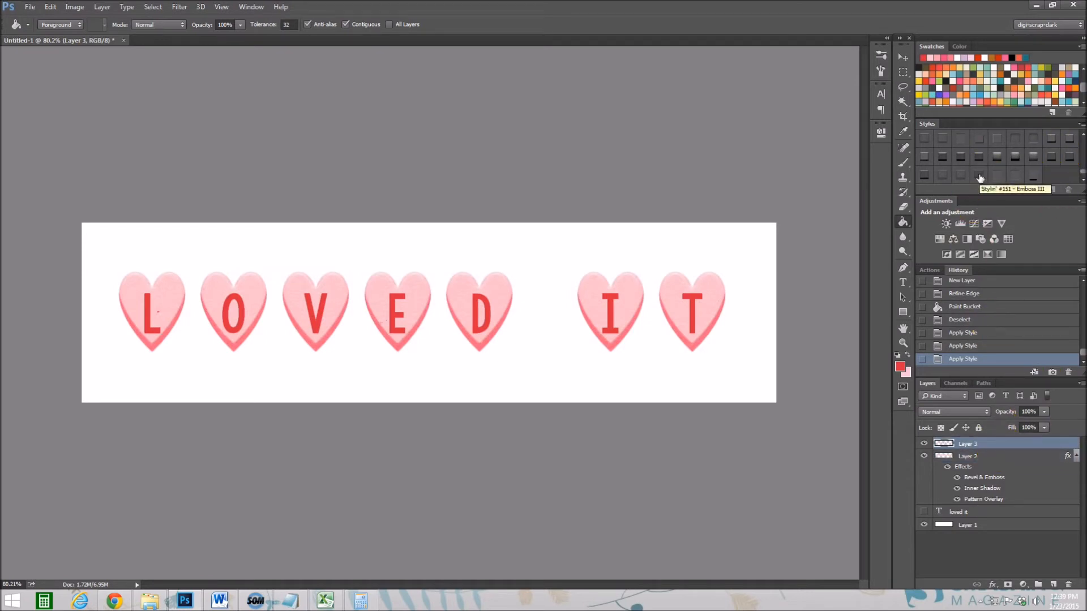
Give the red letters an embossed textured style and inspect it at 100% zoom.
click(960, 175)
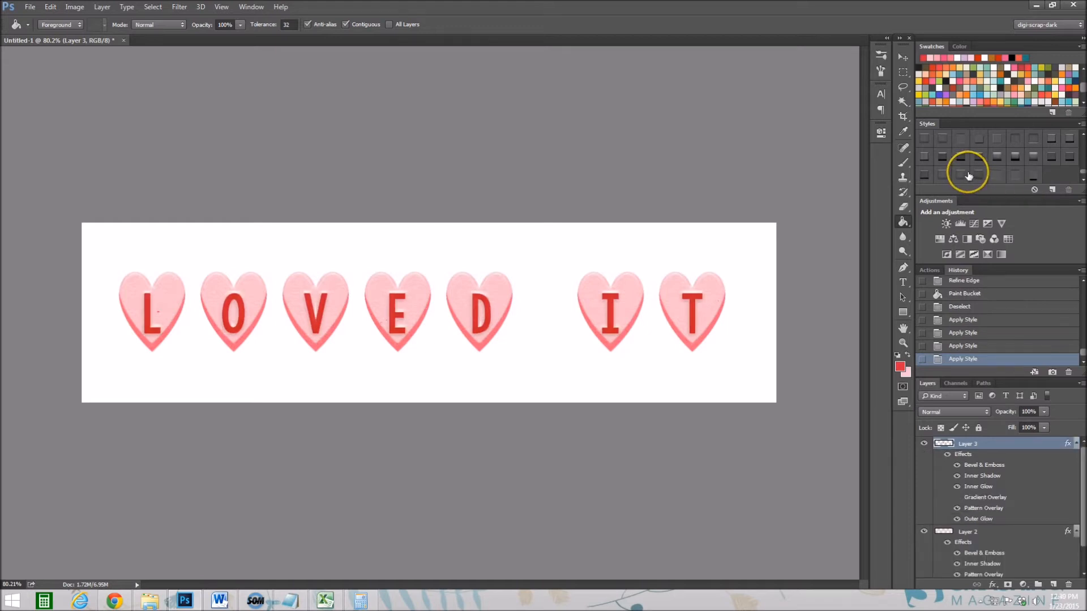
mouse_move(997, 171)
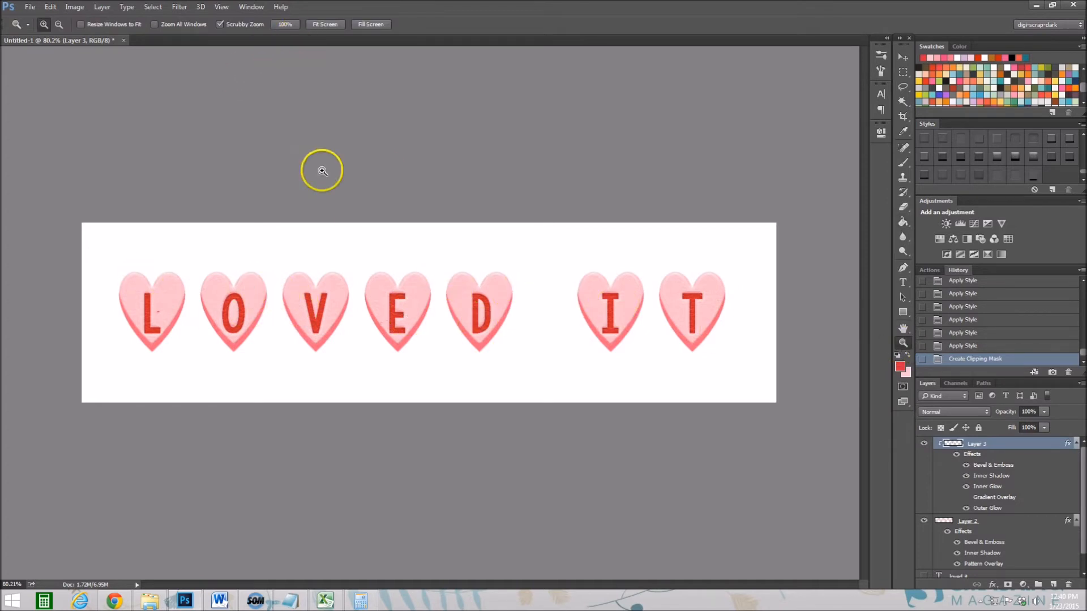
mouse_move(367, 220)
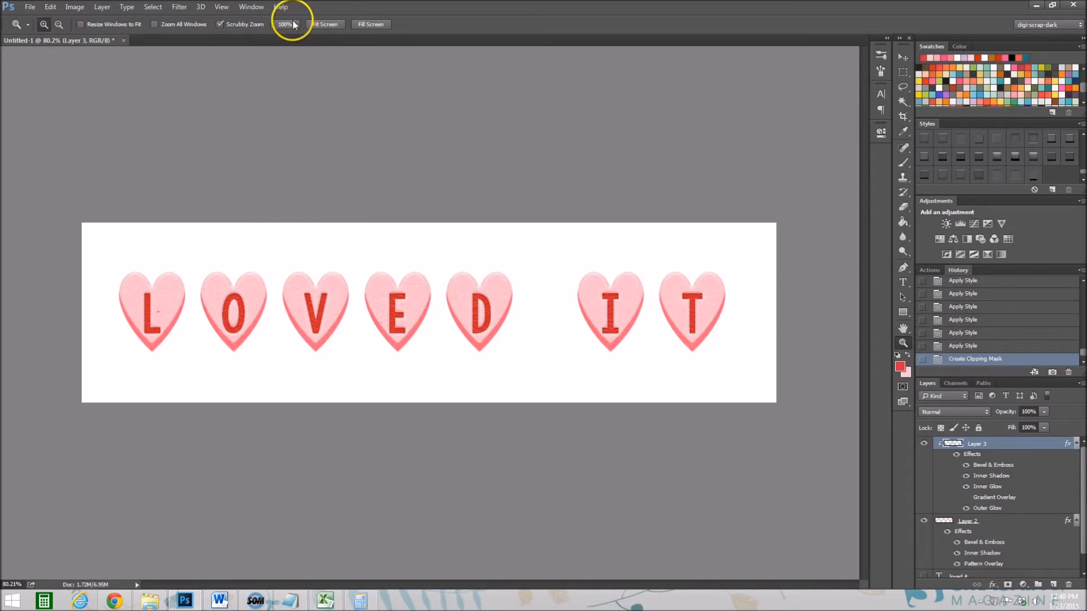
click(284, 24)
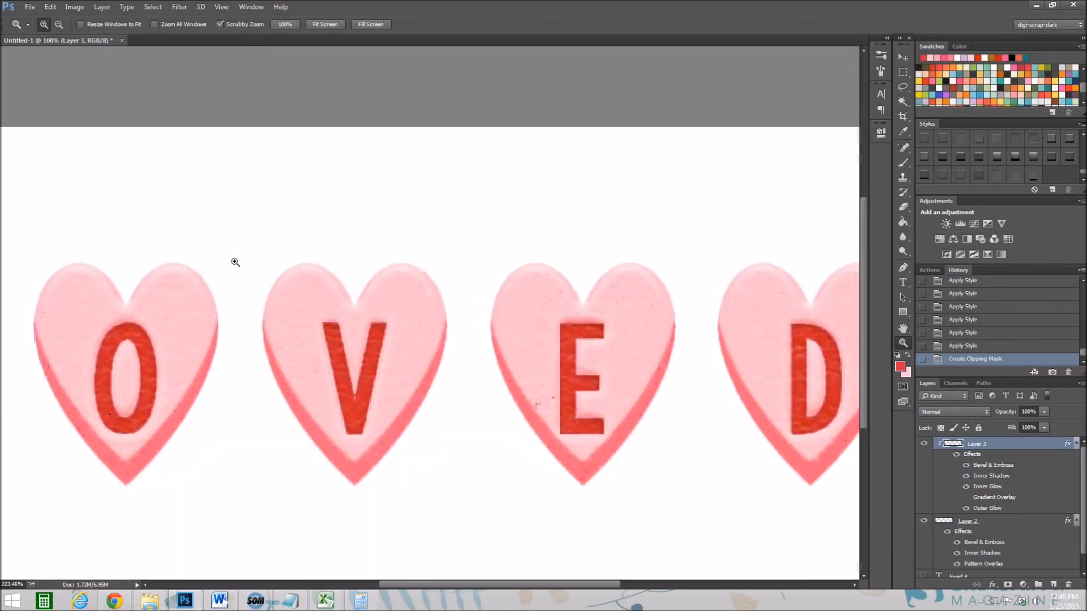
click(626, 441)
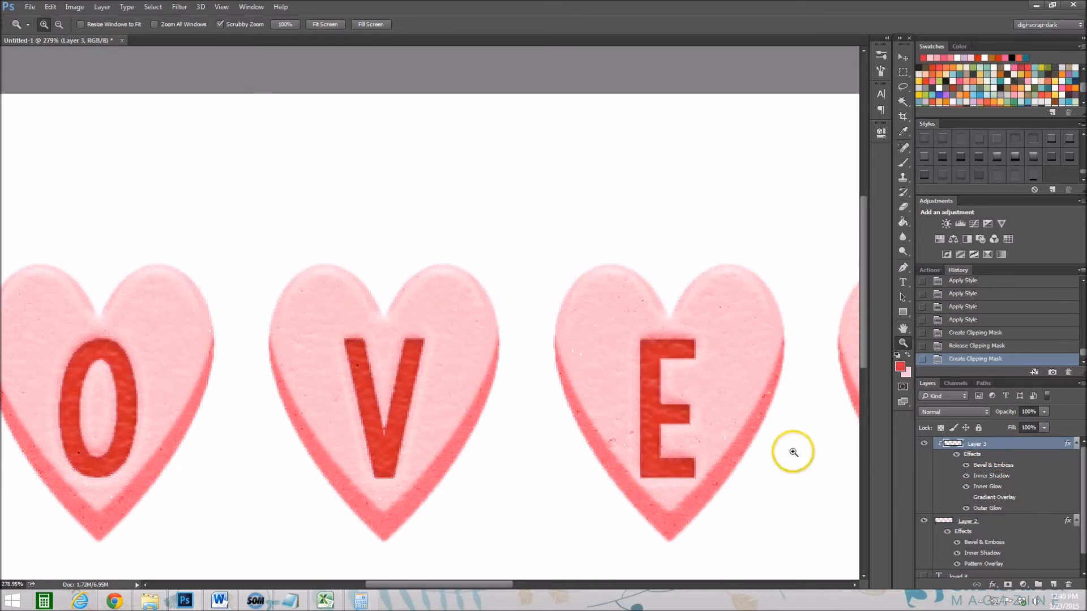
click(793, 451)
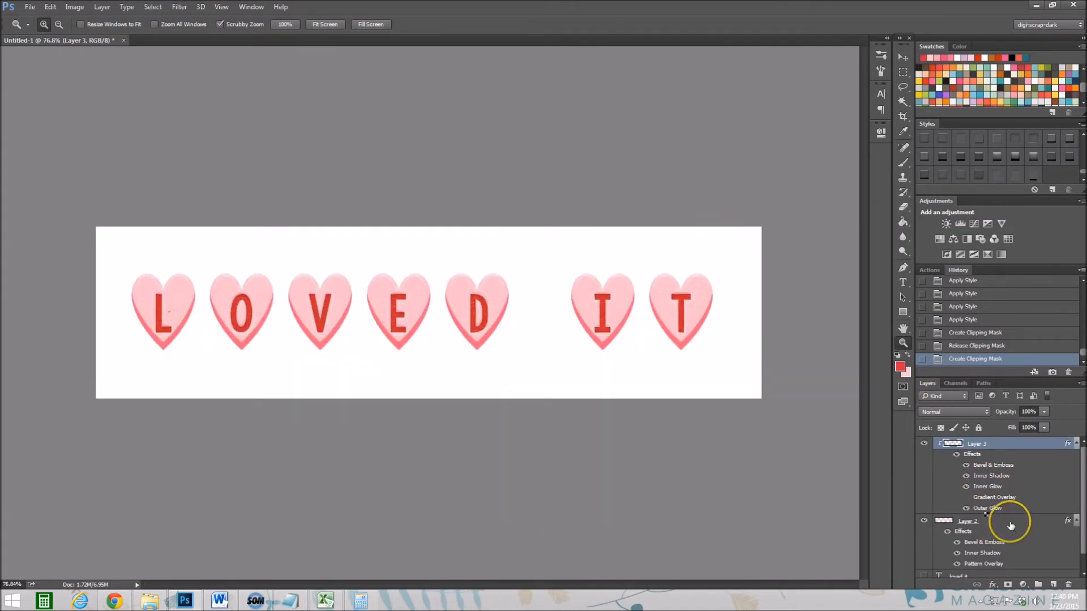
Select the hearts layer (Layer 2) and cycle through candy presets to the Confection style.
click(967, 521)
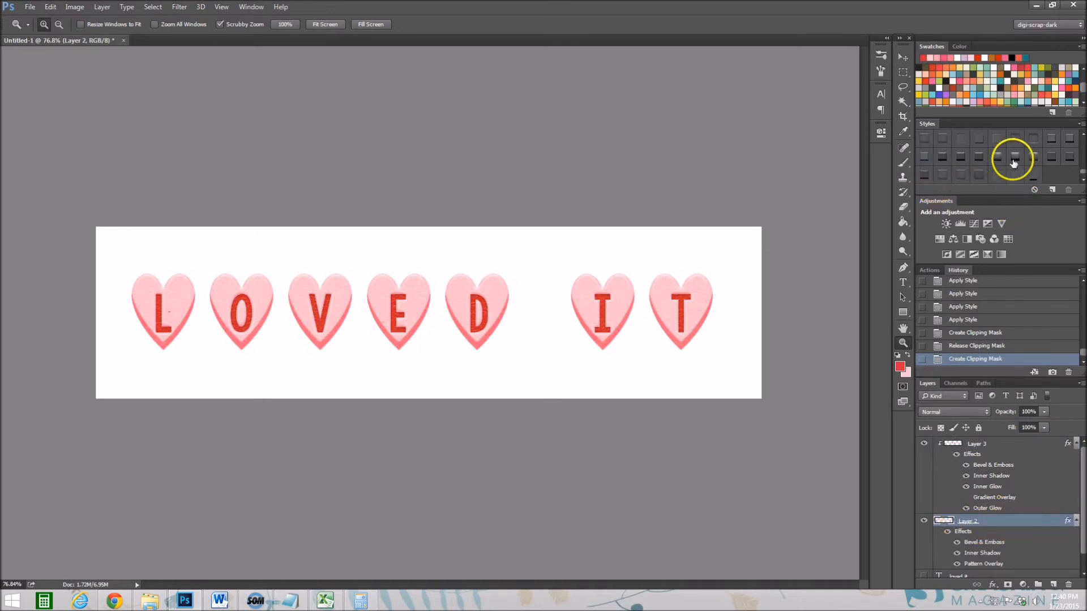
click(1013, 158)
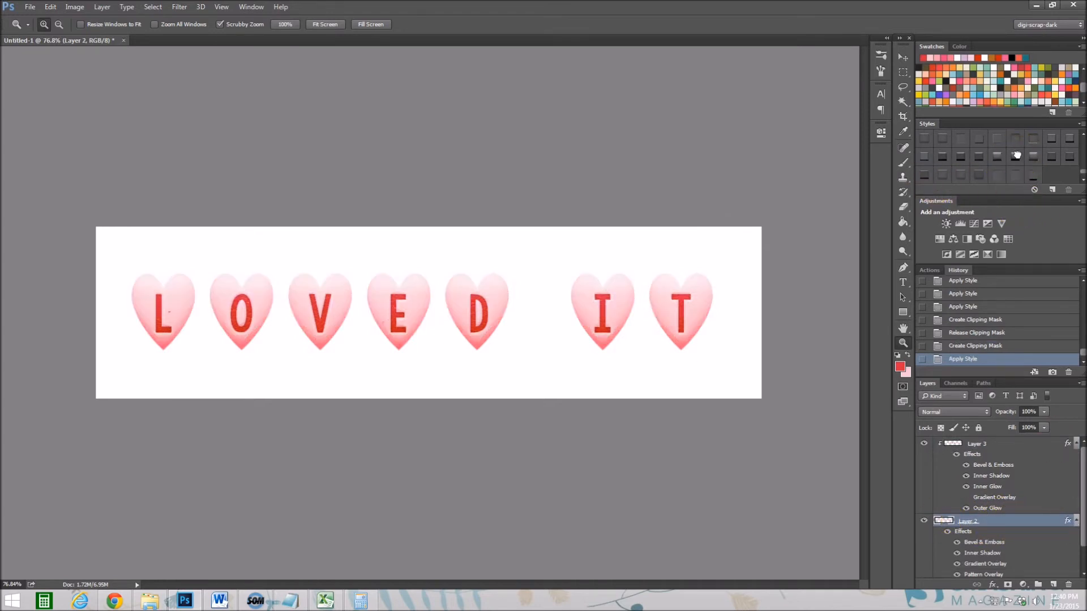
click(979, 156)
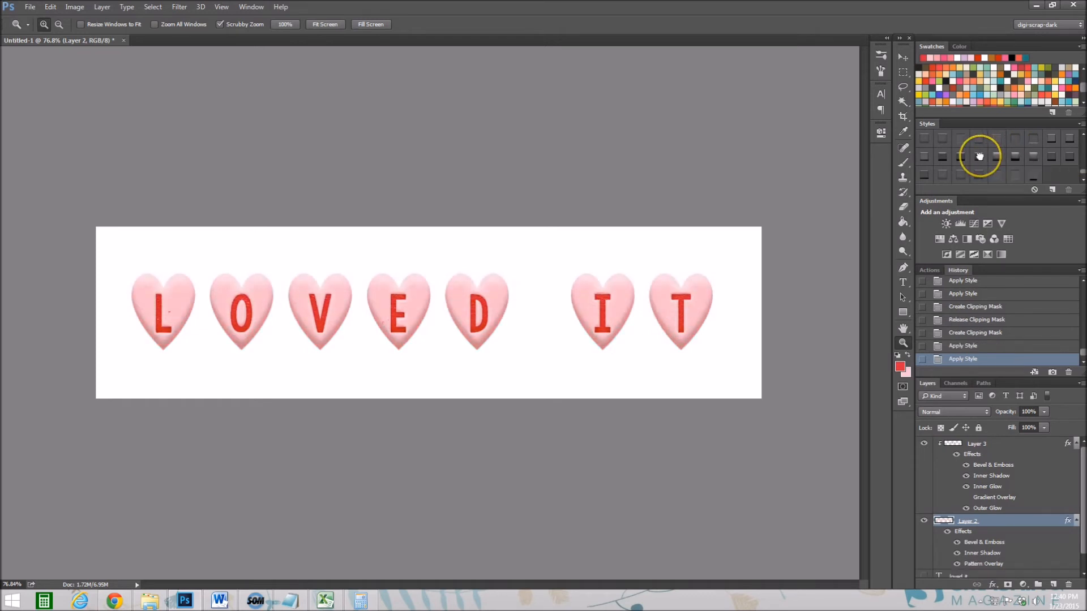
click(979, 157)
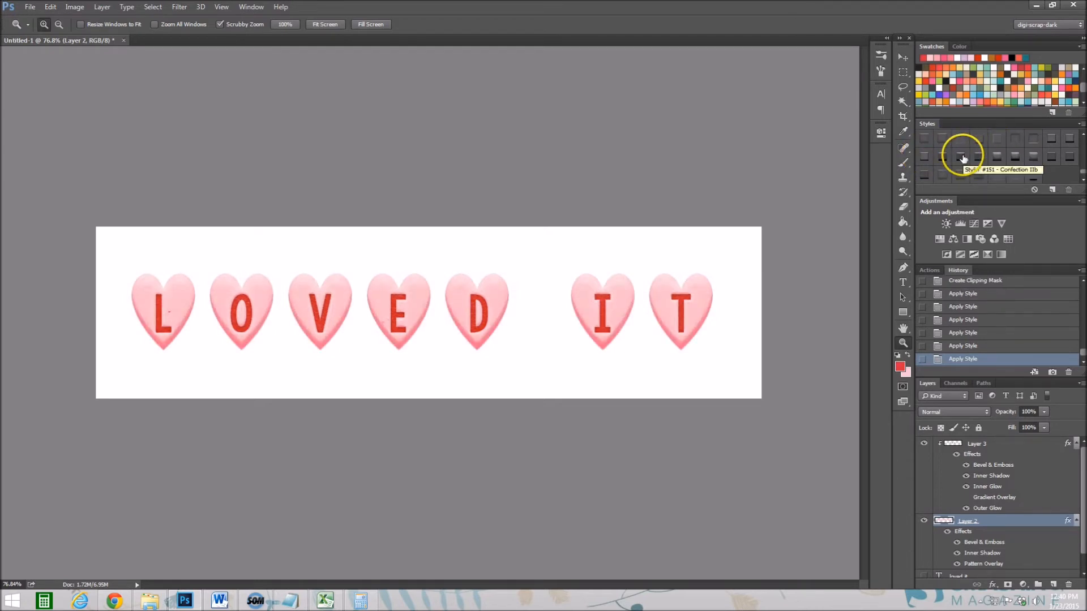
click(978, 155)
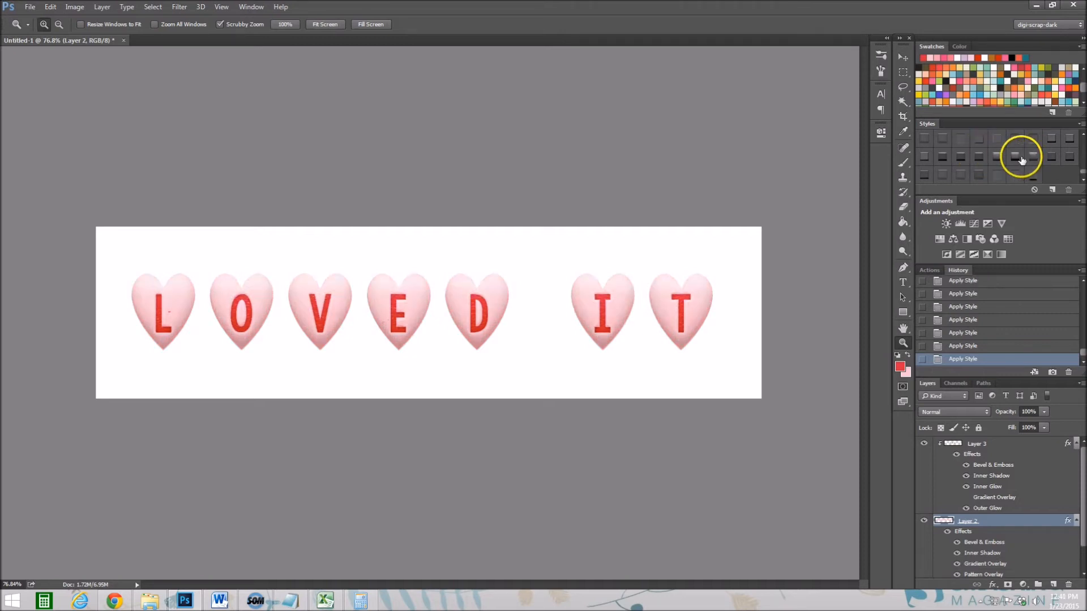
click(1019, 158)
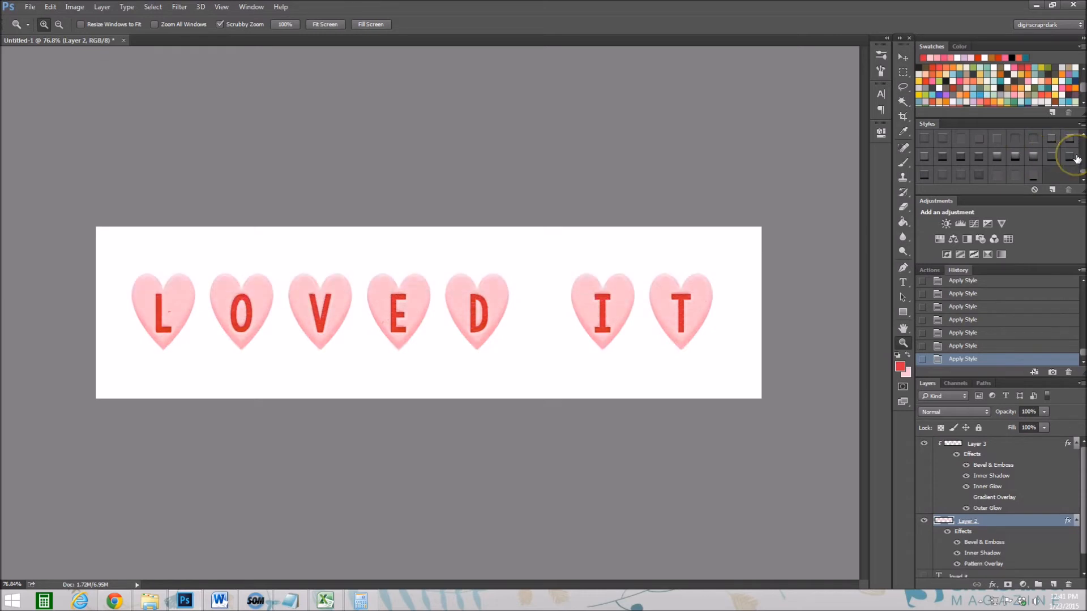
mouse_move(1071, 158)
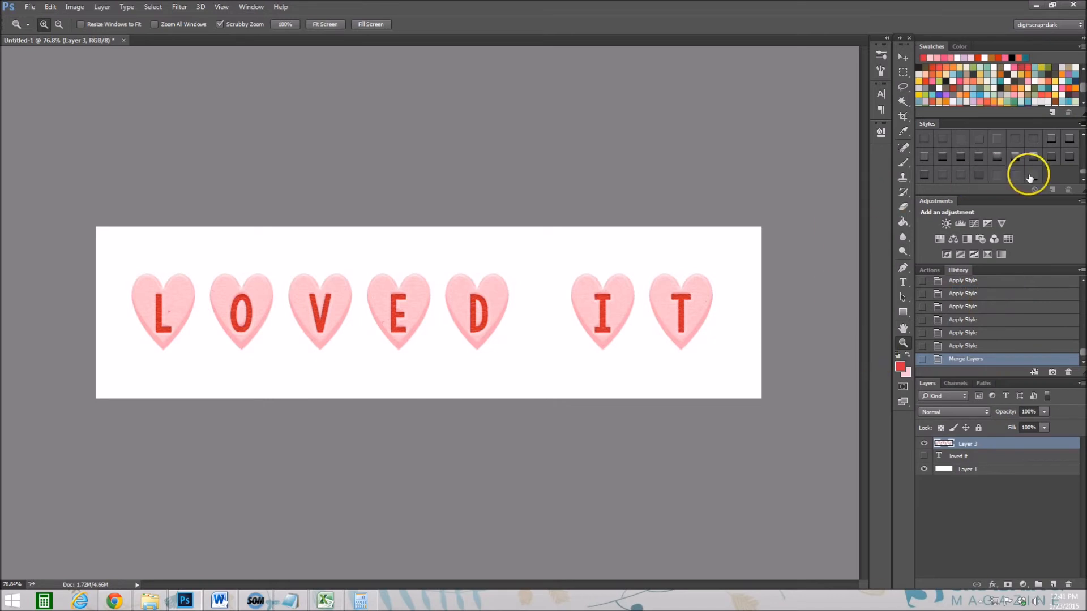
Add a drop shadow to the merged hearts and keep only Pattern Overlay on the wood background.
click(1032, 172)
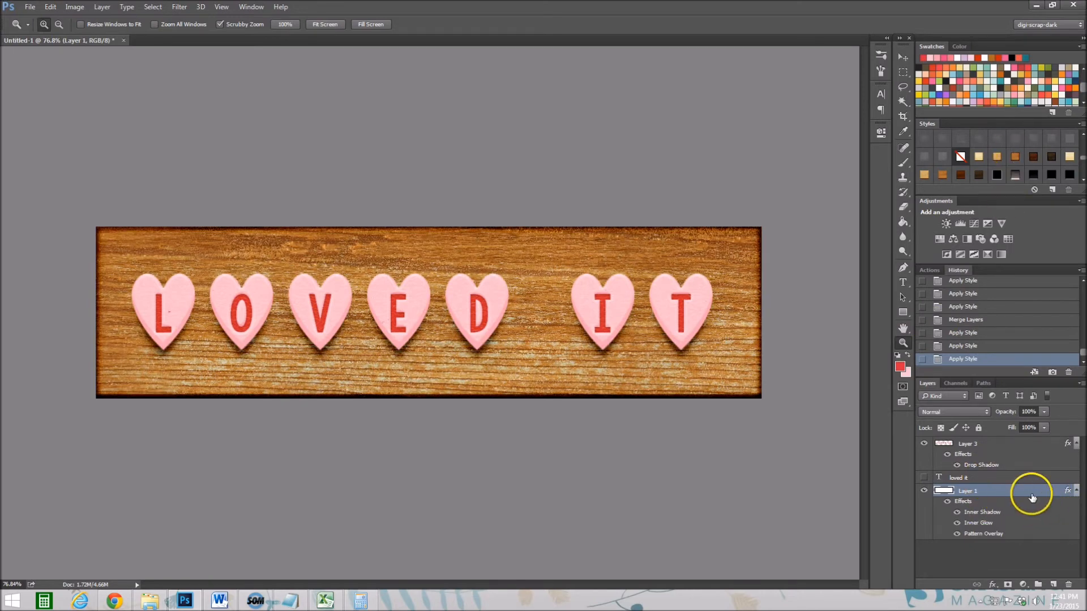
double_click(1032, 491)
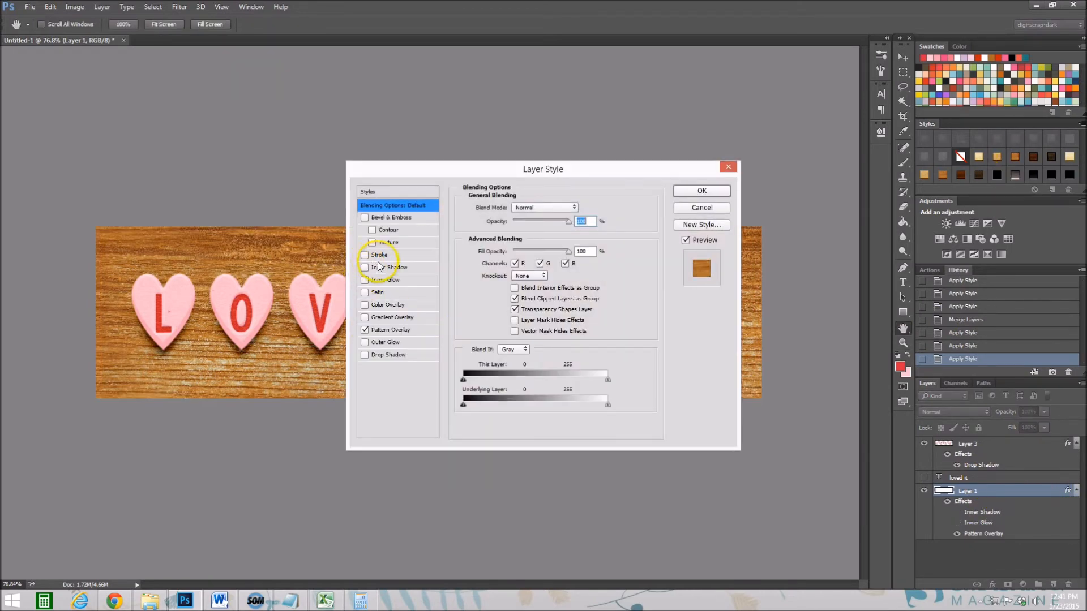
click(701, 191)
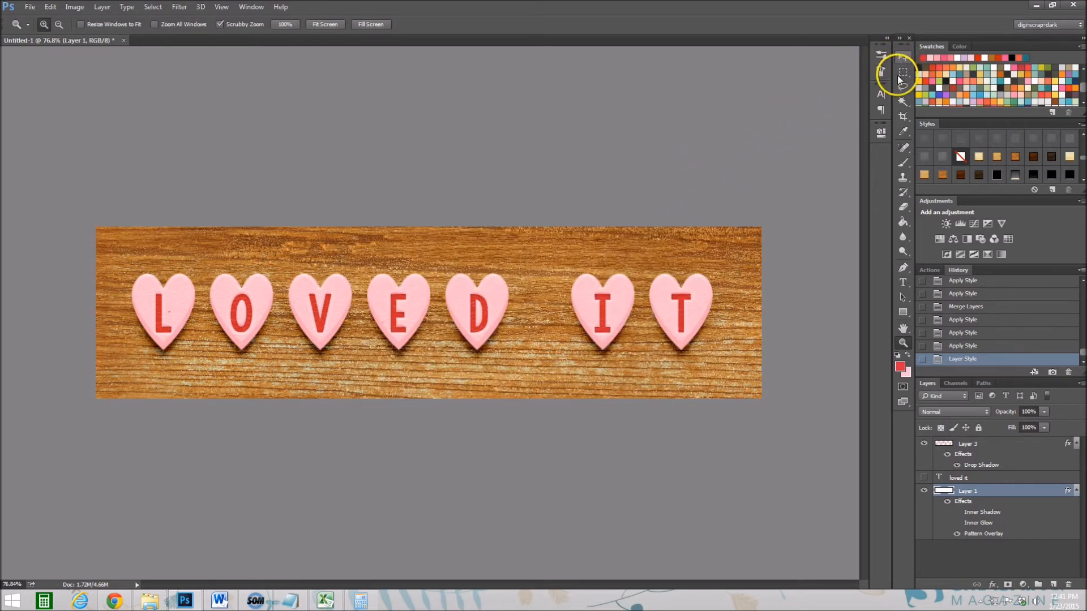
Slide the O, E and D hearts against their neighbours using rectangular selections.
click(903, 71)
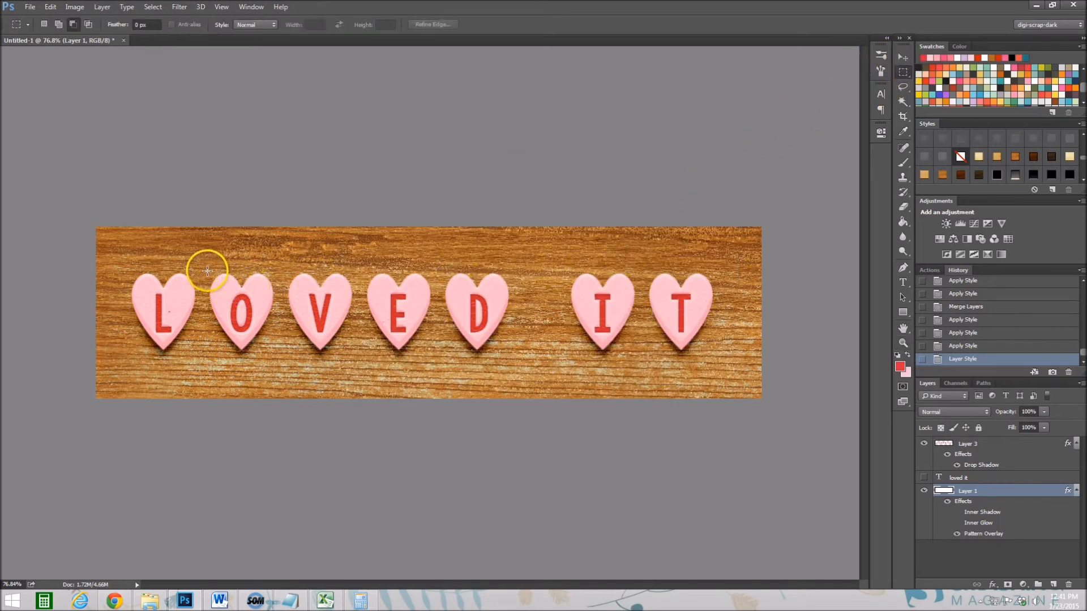
mouse_move(201, 262)
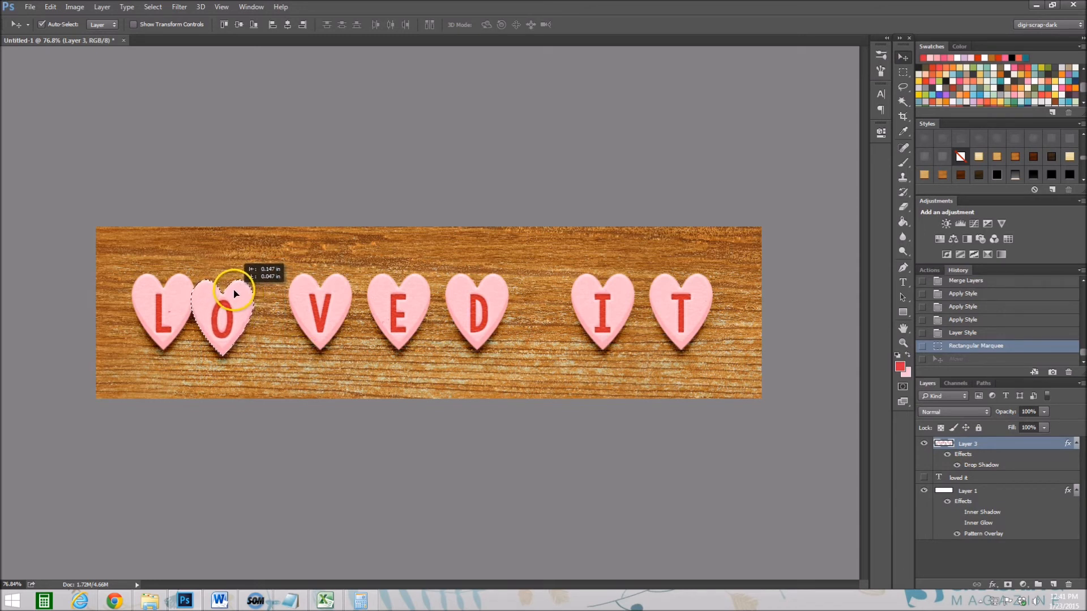
drag(232, 291, 218, 318)
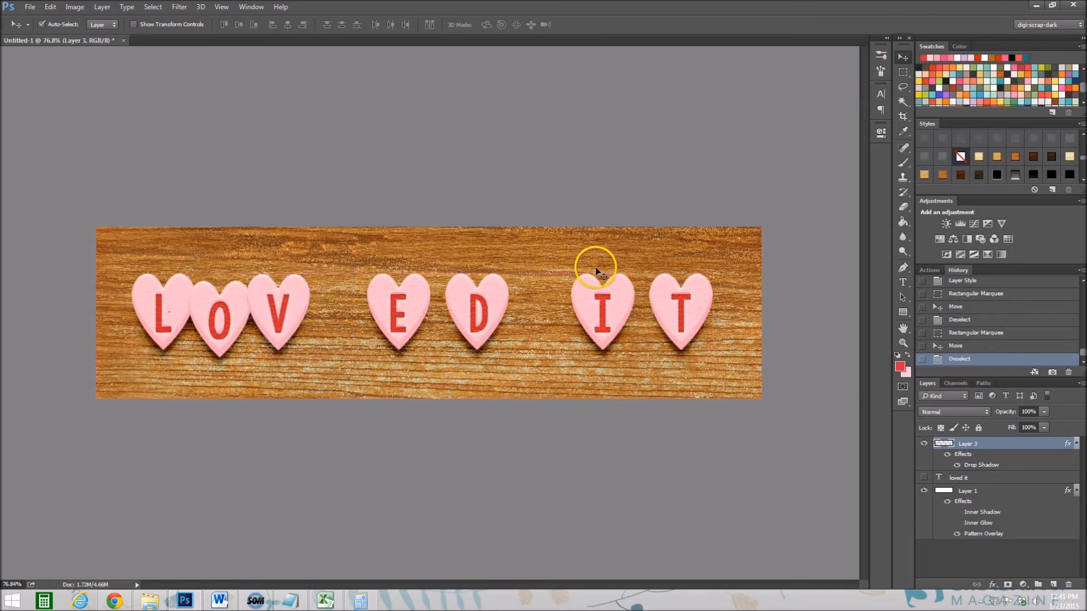
mouse_move(360, 274)
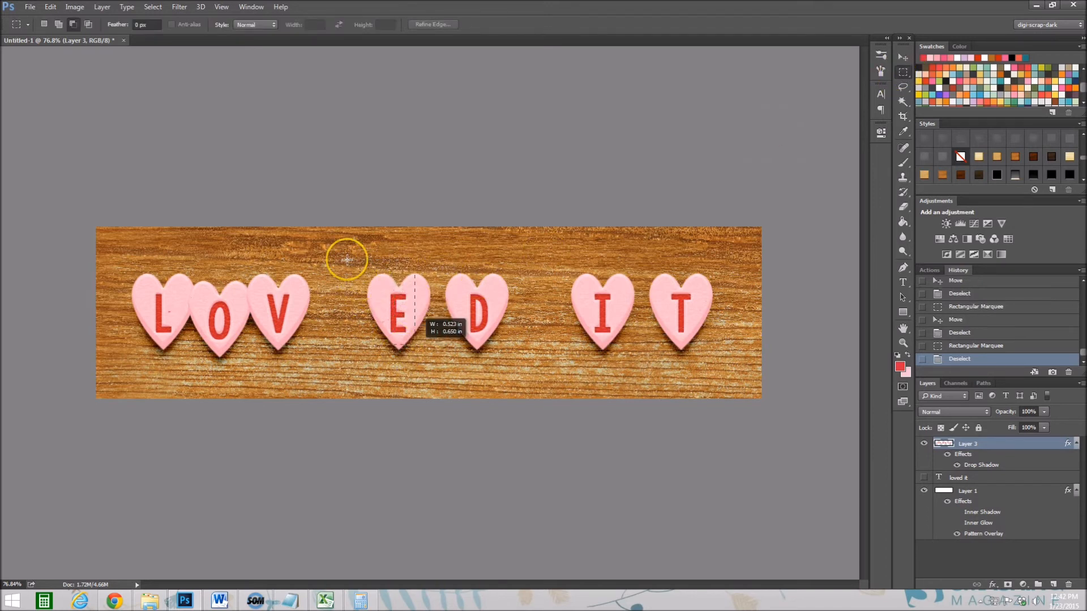
drag(349, 260, 436, 371)
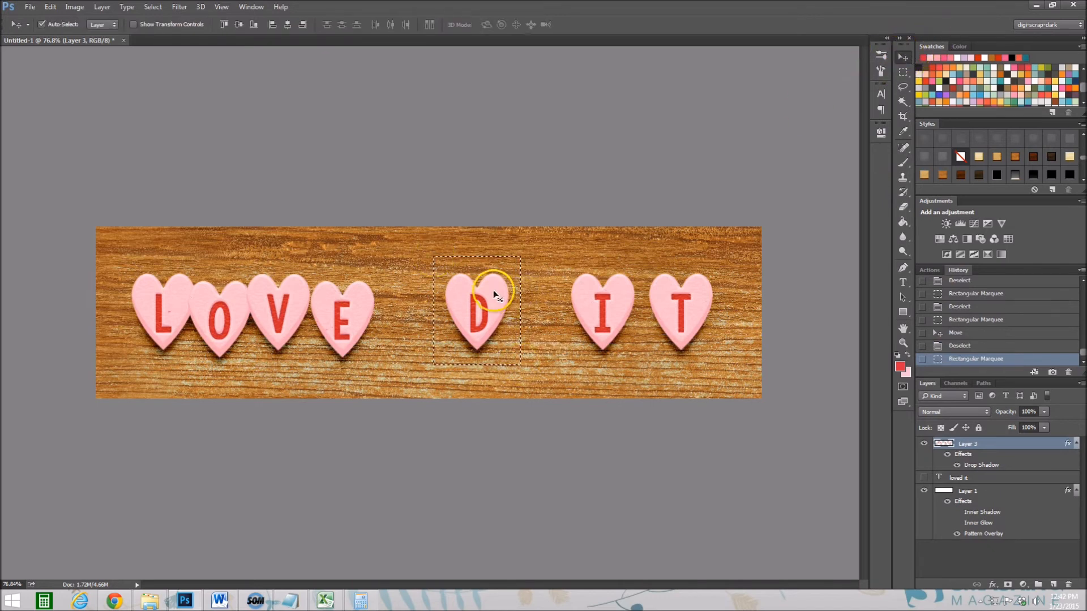
drag(478, 308, 405, 308)
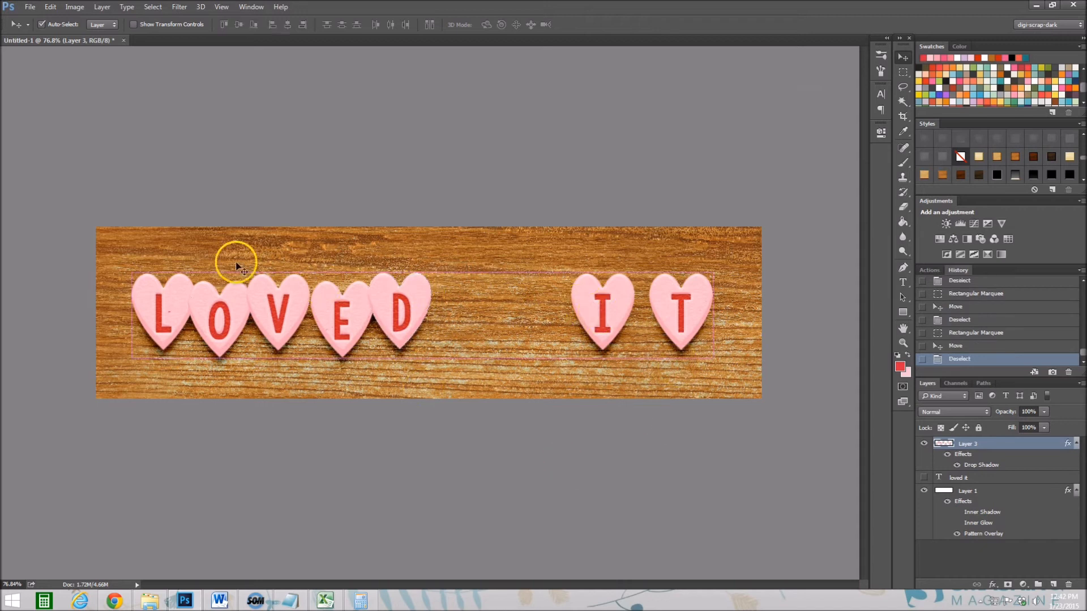
mouse_move(486, 485)
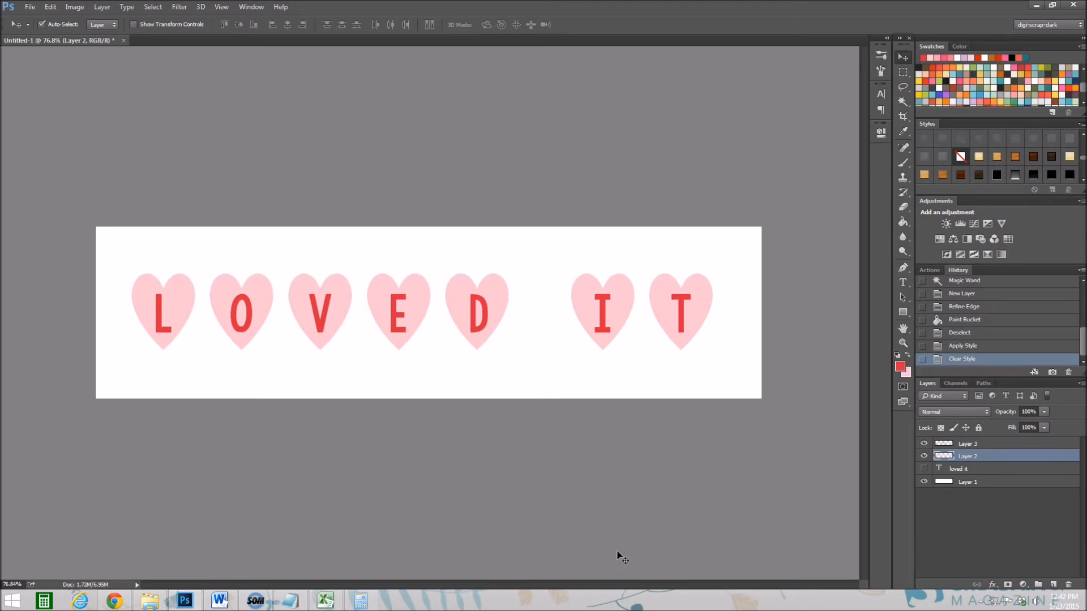
Select the layer holding the flat pink heart shapes.
click(923, 456)
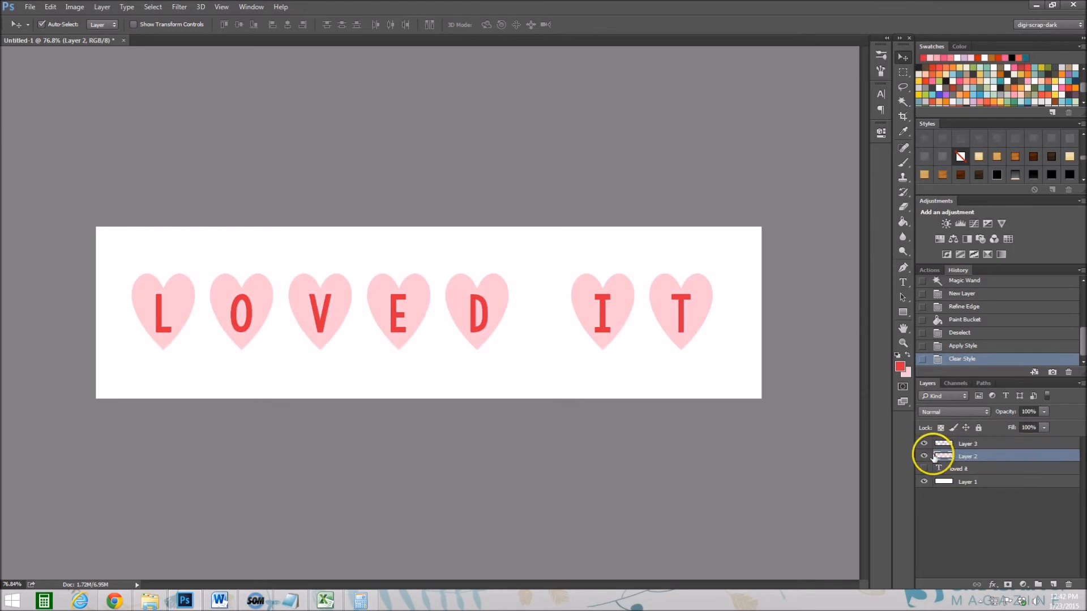
click(1037, 584)
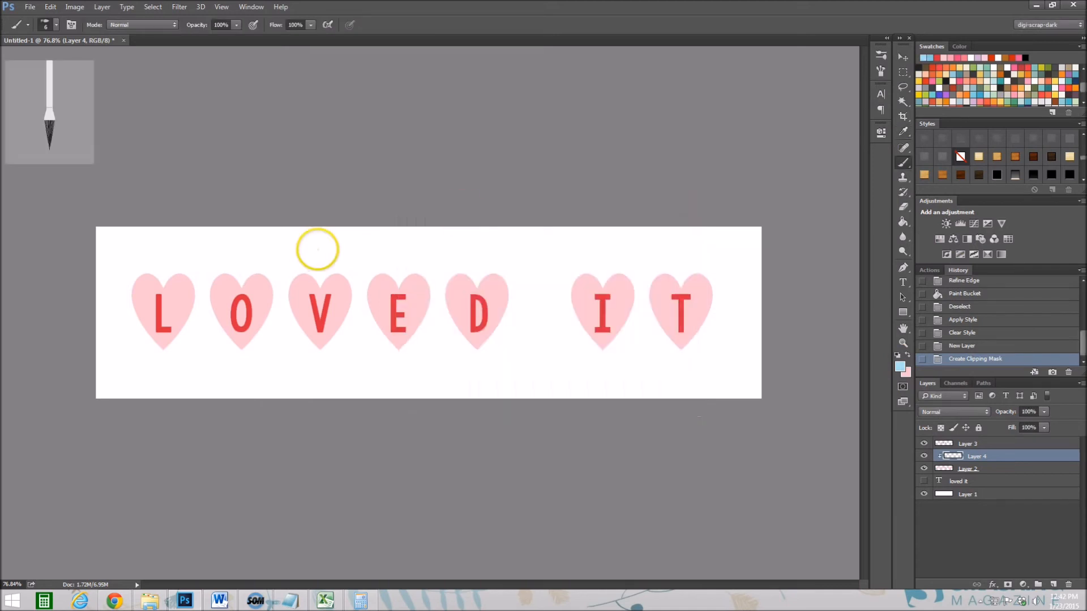
Paint the O heart blue and the D heart pale white, then merge the colour layer.
click(44, 24)
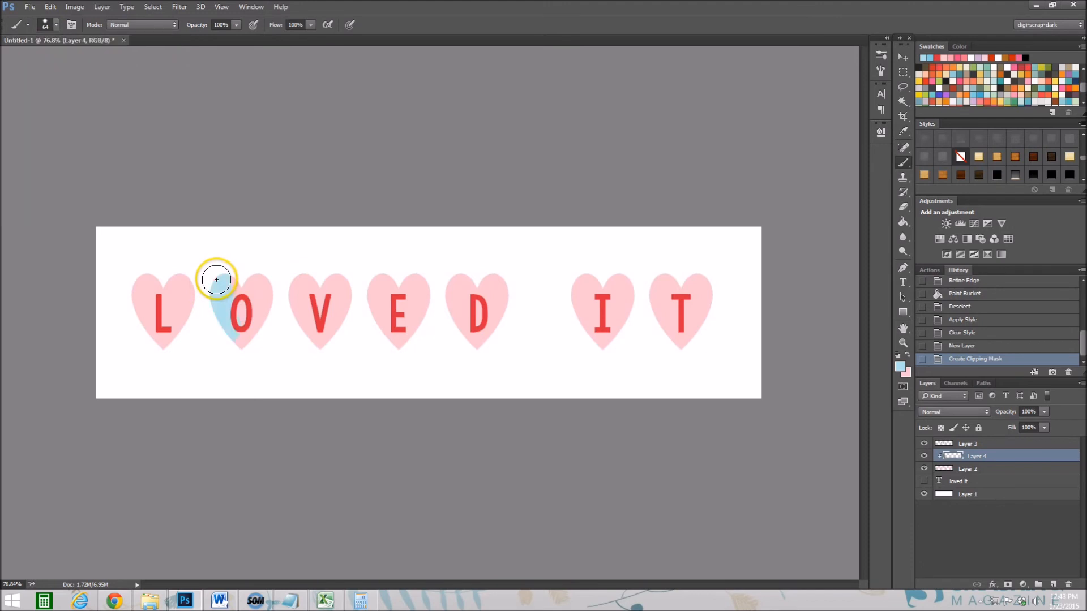
drag(216, 280, 240, 280)
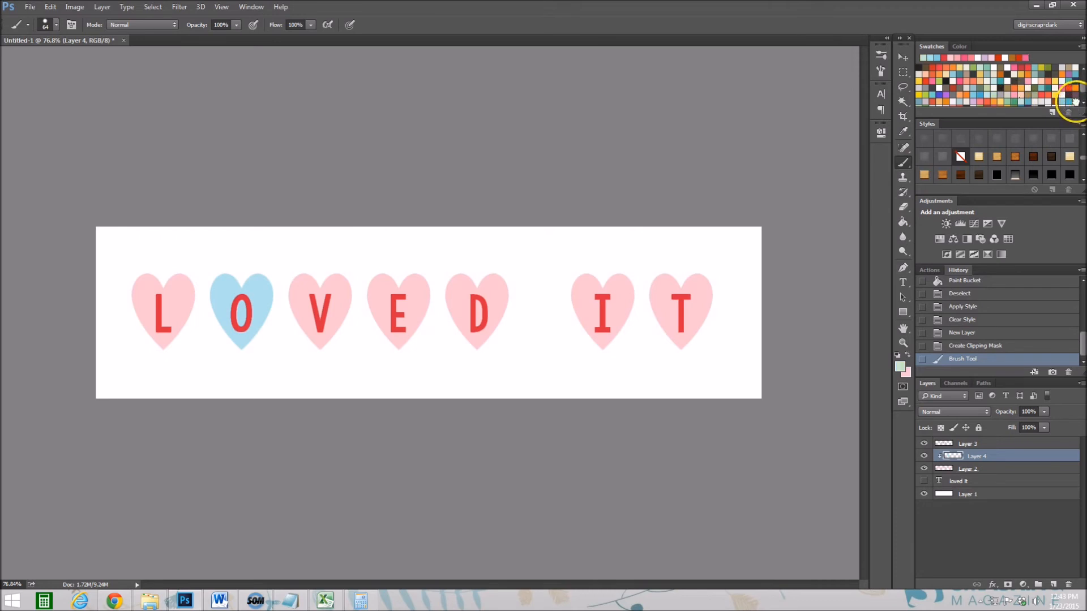
click(380, 285)
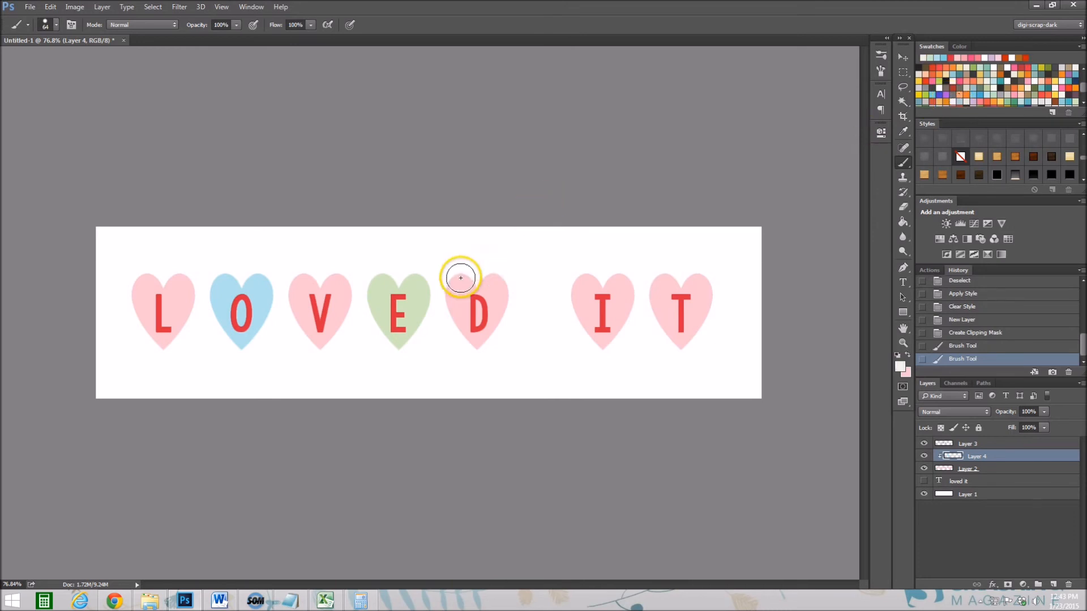
click(461, 279)
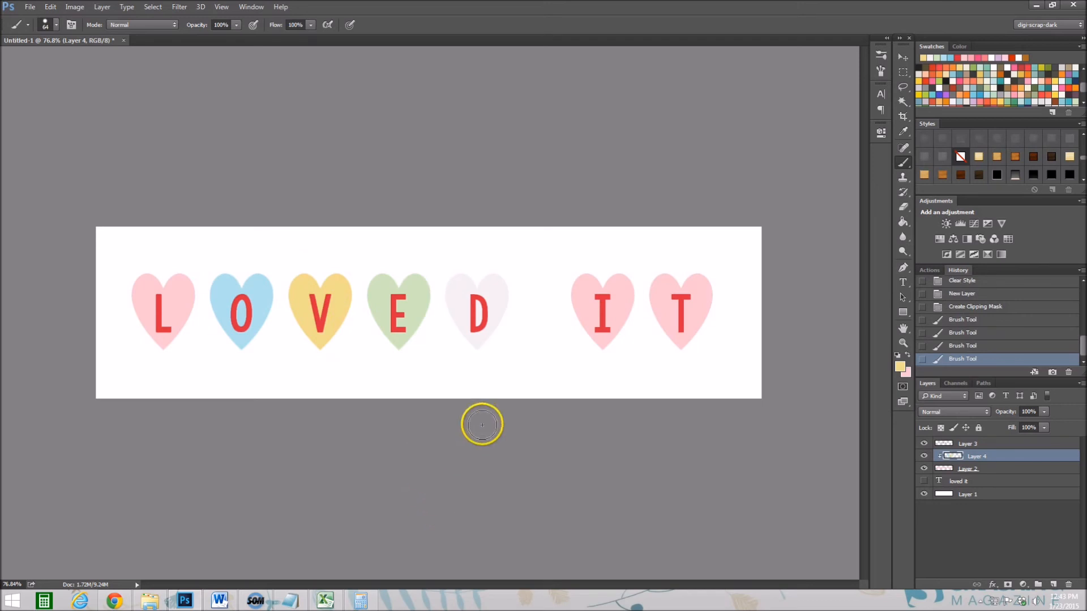
click(969, 444)
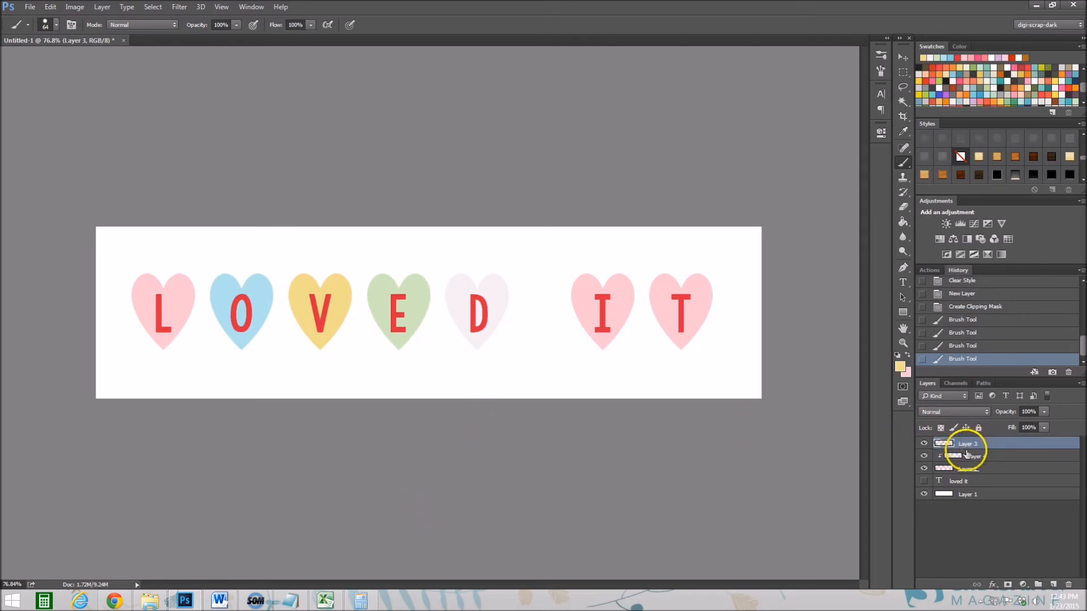
right_click(965, 444)
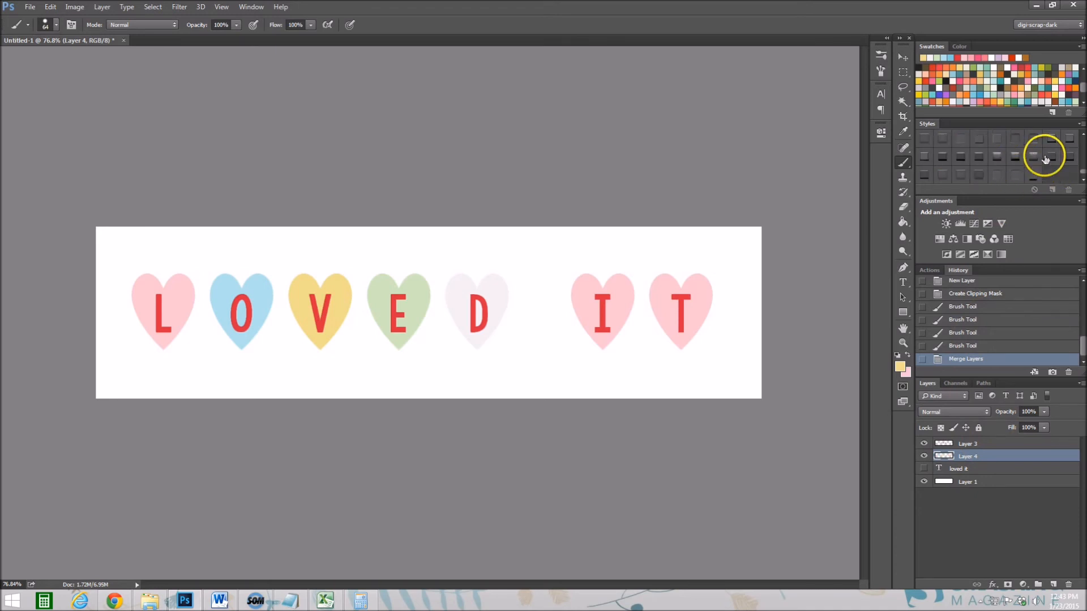
Try candy styles on the hearts, emboss the red letters, and merge letters into hearts.
click(1051, 156)
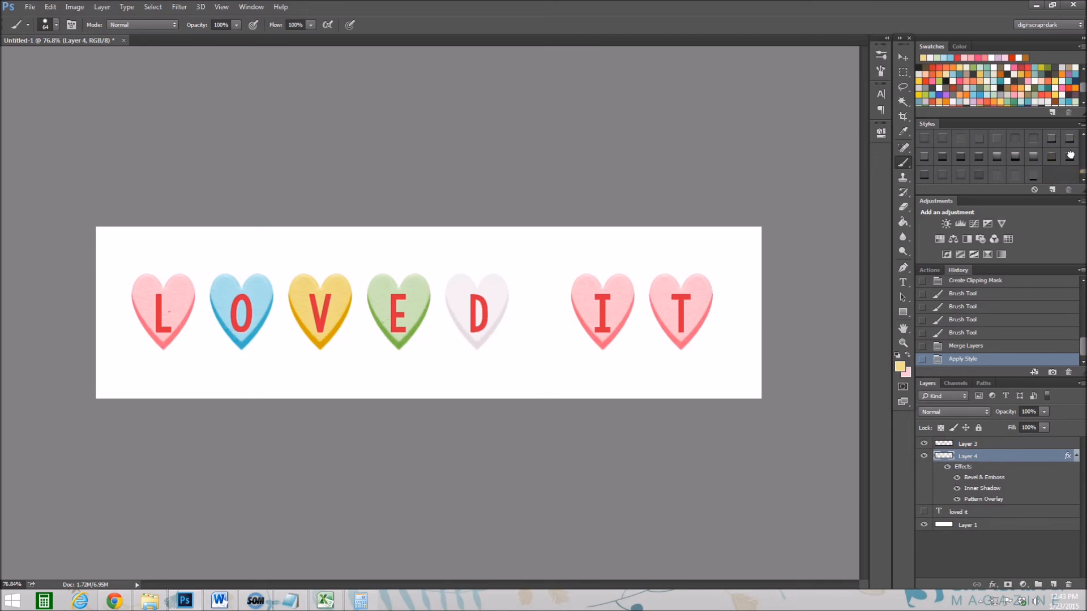
mouse_move(1041, 175)
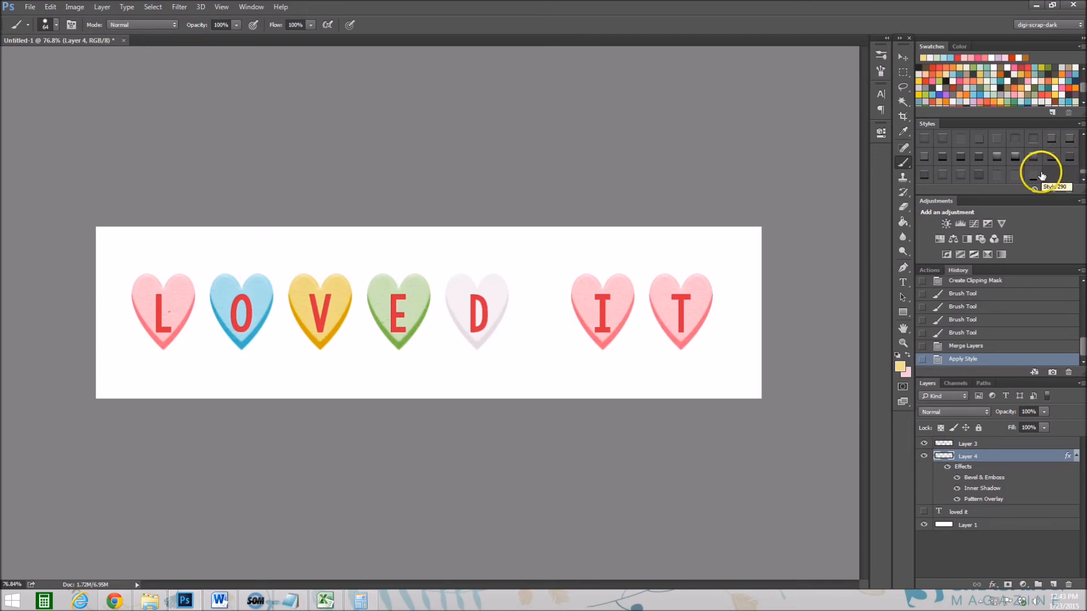
click(929, 173)
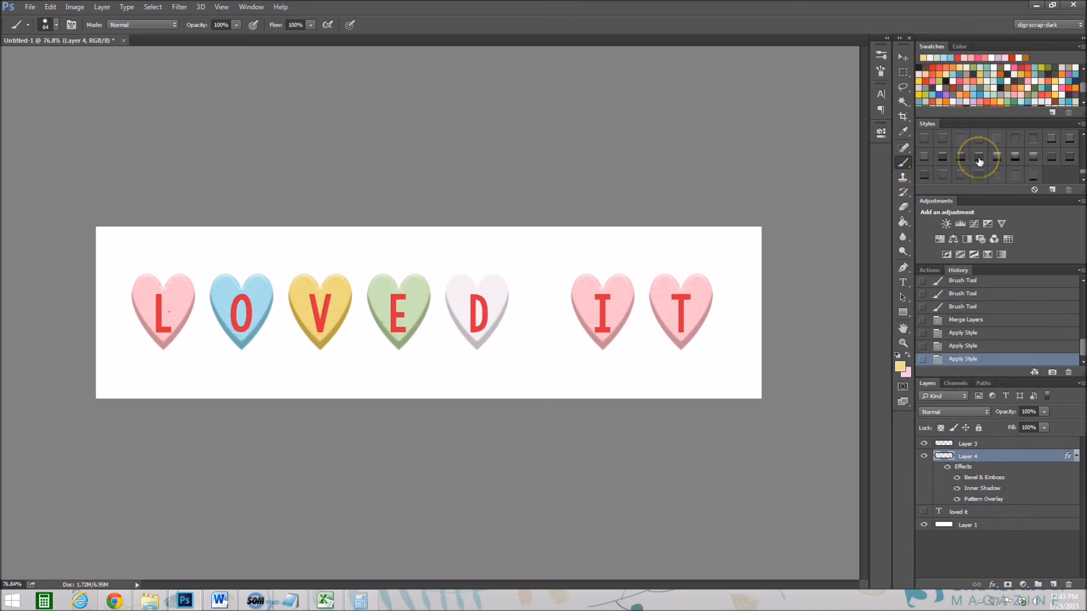
click(997, 157)
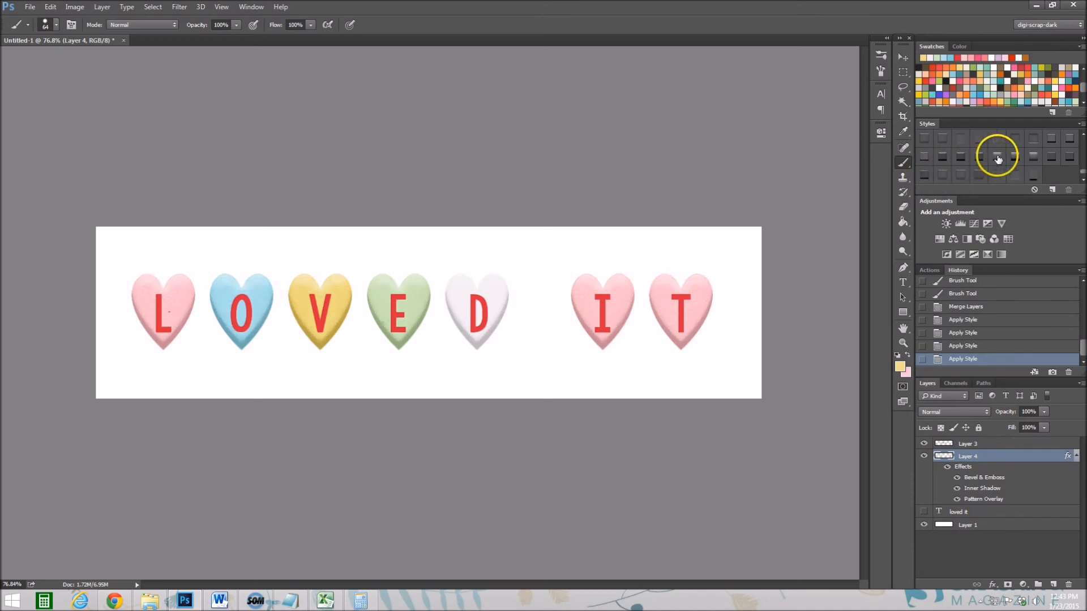
click(1034, 156)
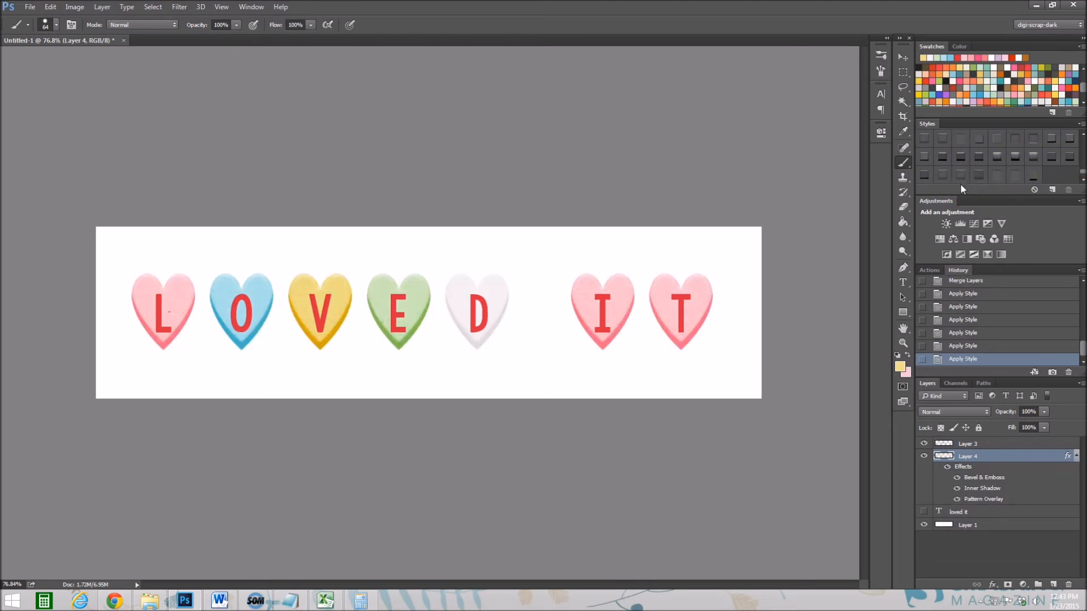
click(967, 444)
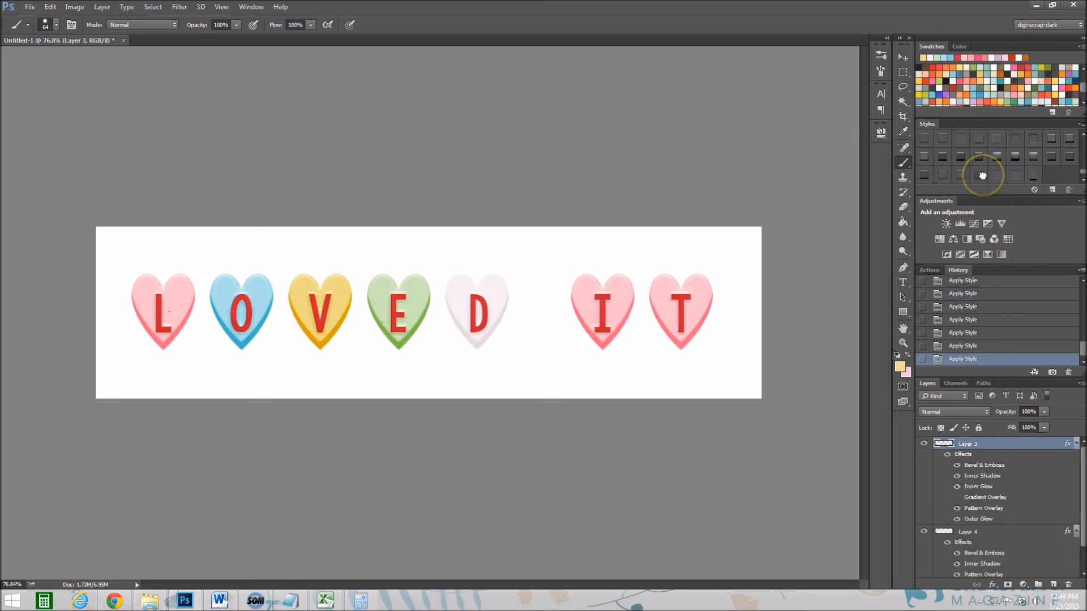
mouse_move(890, 236)
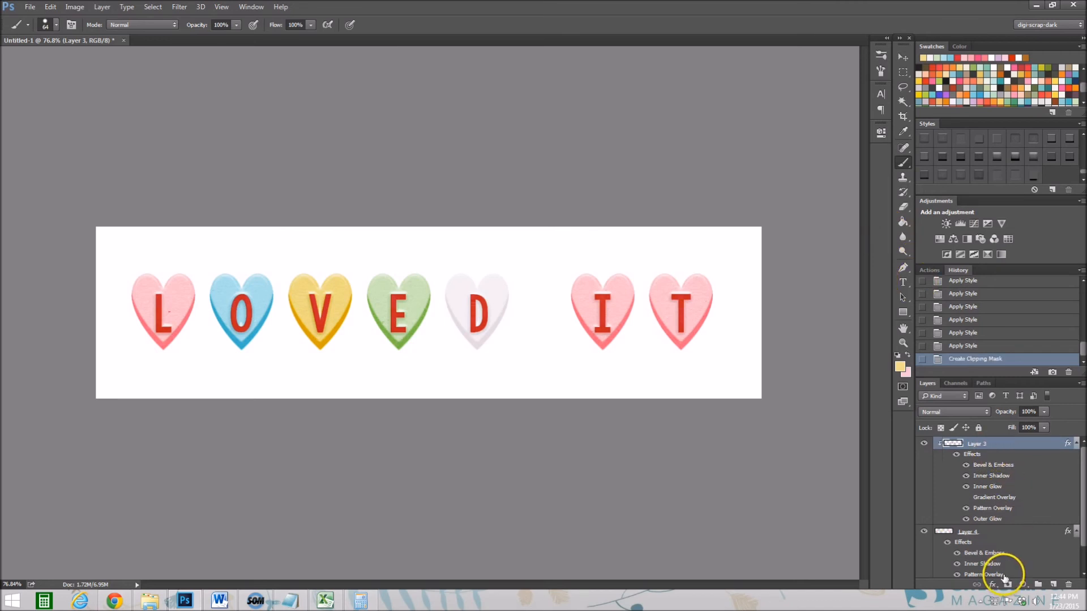
click(978, 532)
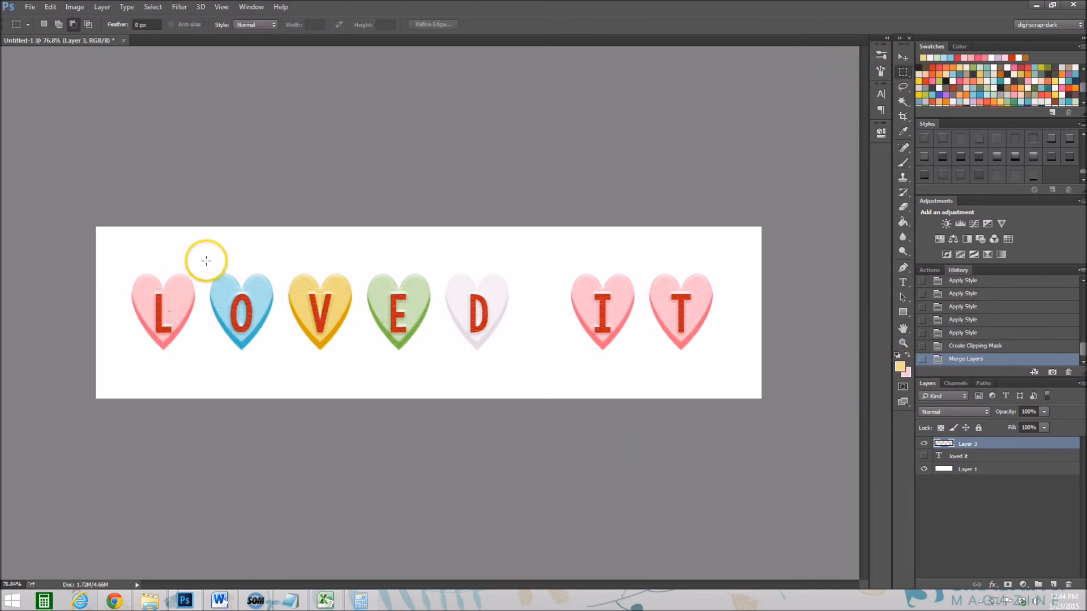
Cut the O and E hearts onto separate layers and multi-select the heart layers.
drag(206, 261, 284, 360)
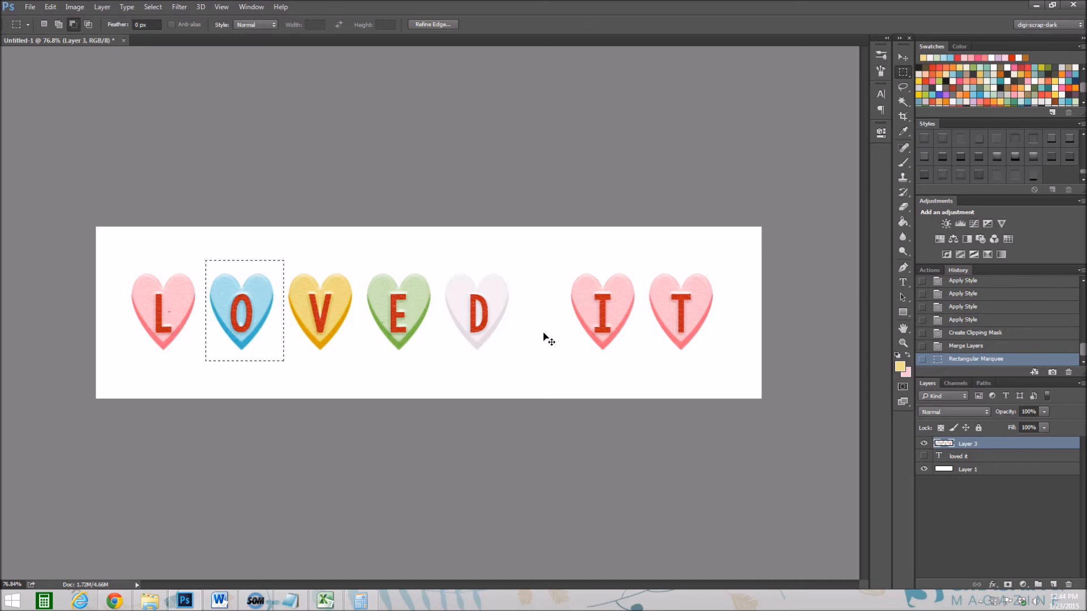
key(Delete)
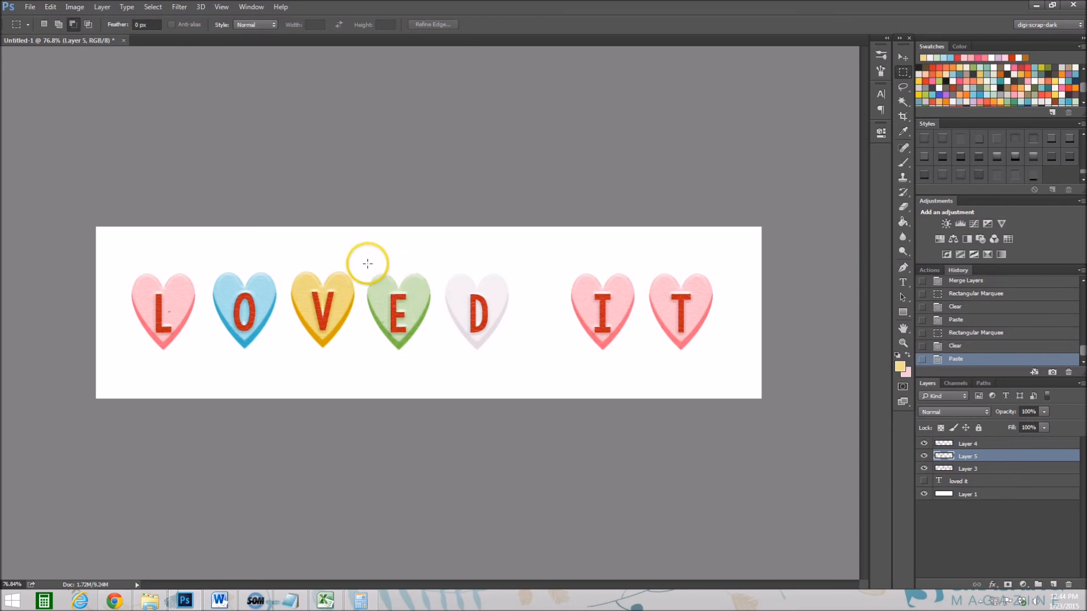
drag(367, 263, 435, 364)
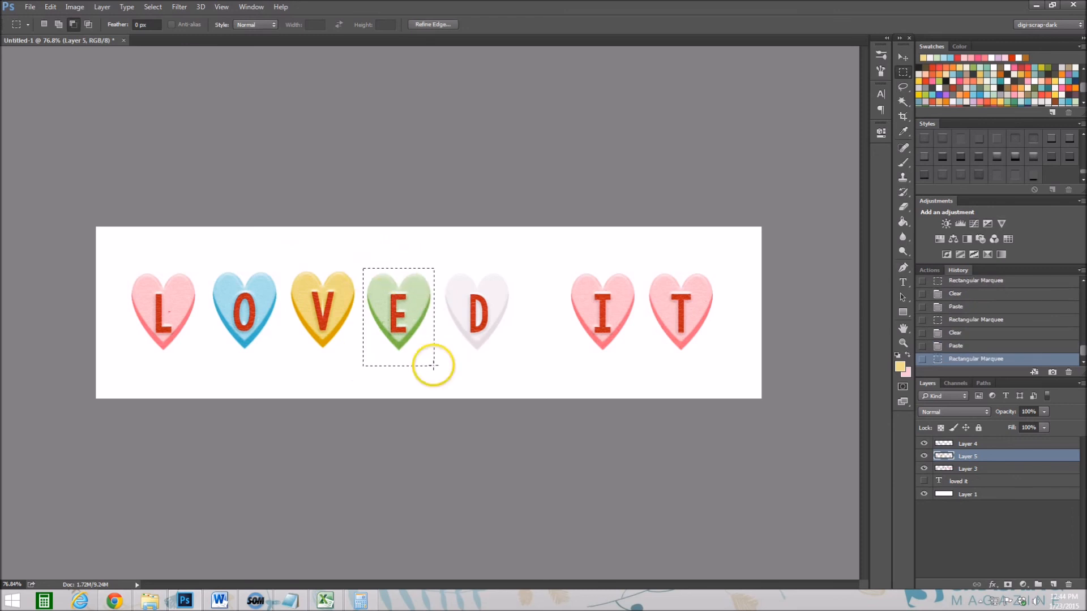
click(971, 468)
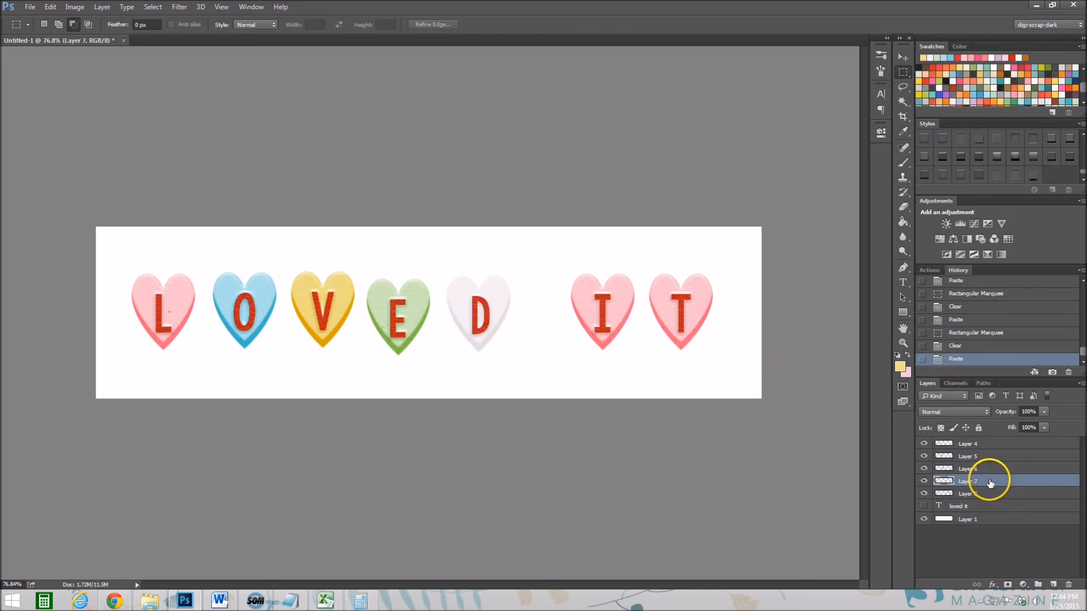
click(991, 493)
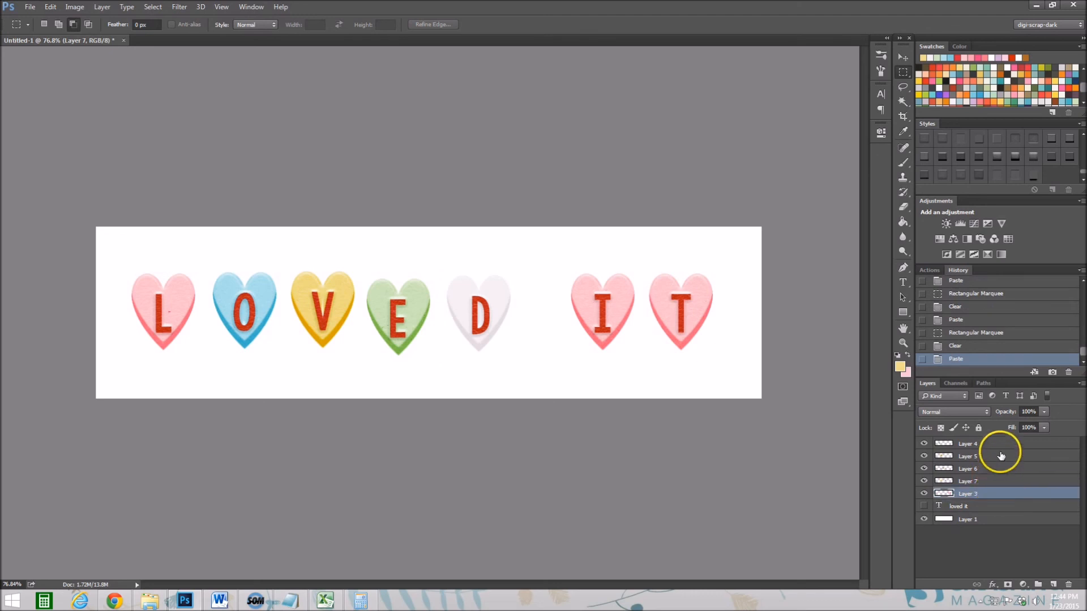
click(1039, 174)
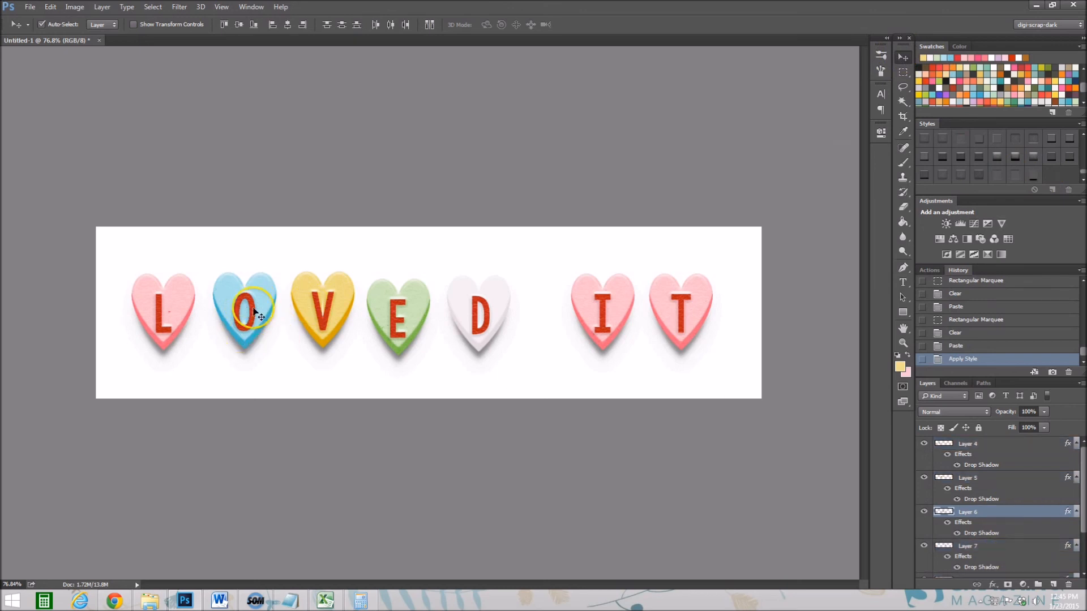
Slide the O heart left so it overlaps the L heart.
drag(322, 315, 259, 315)
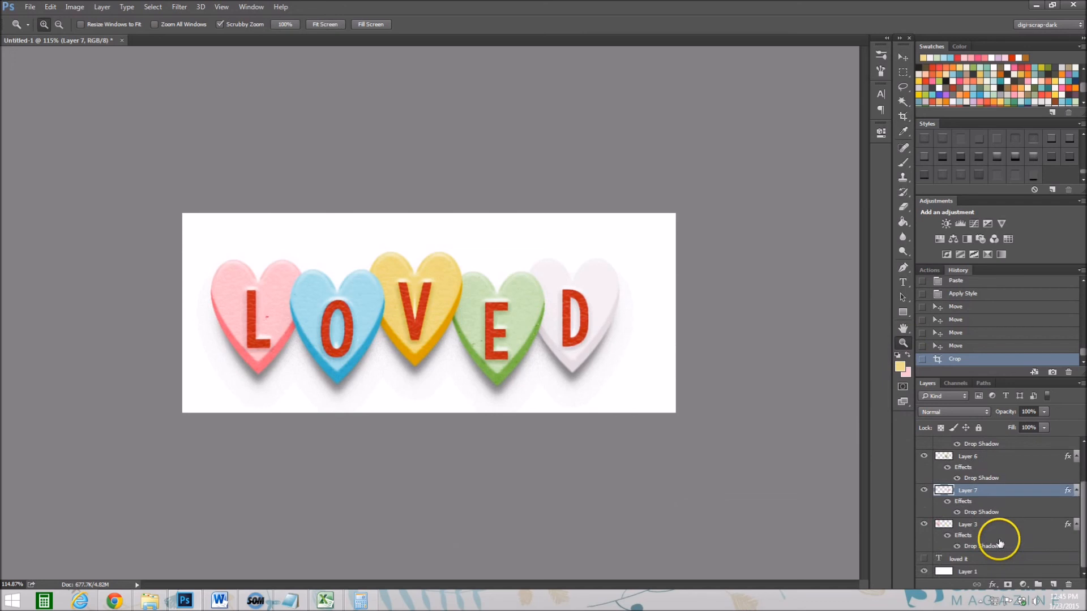
Select all the heart layers together and view the image at 100% actual size.
click(966, 571)
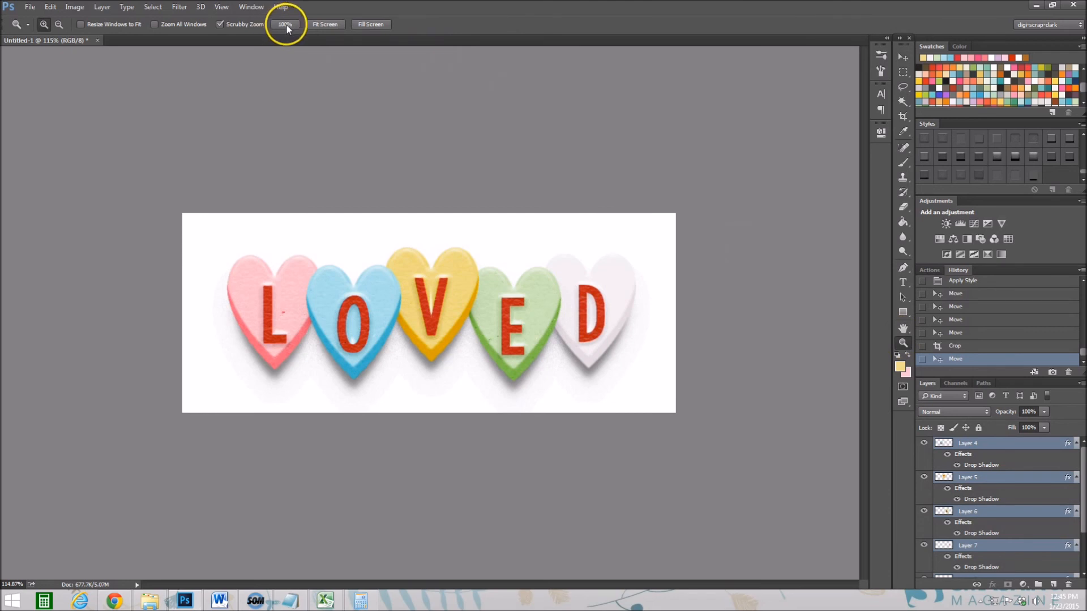
click(284, 24)
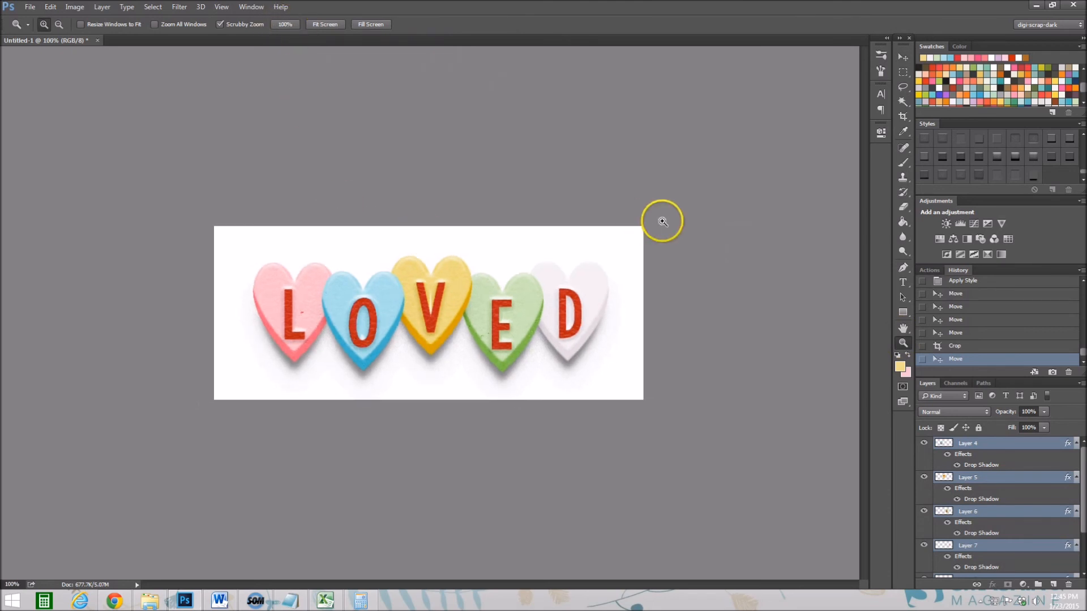